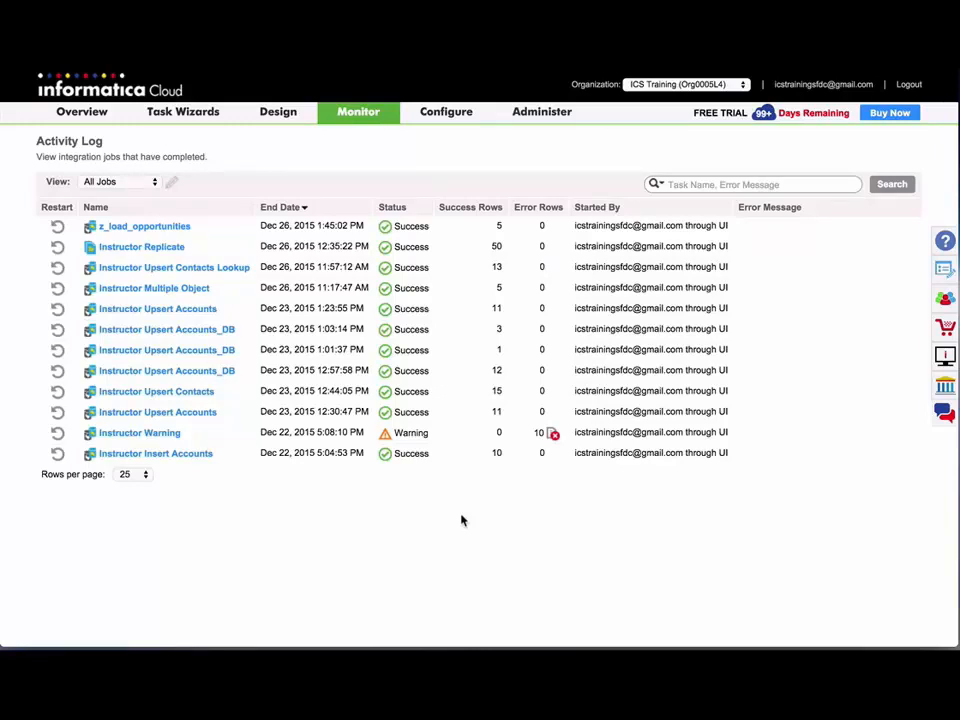
mouse_move(452, 520)
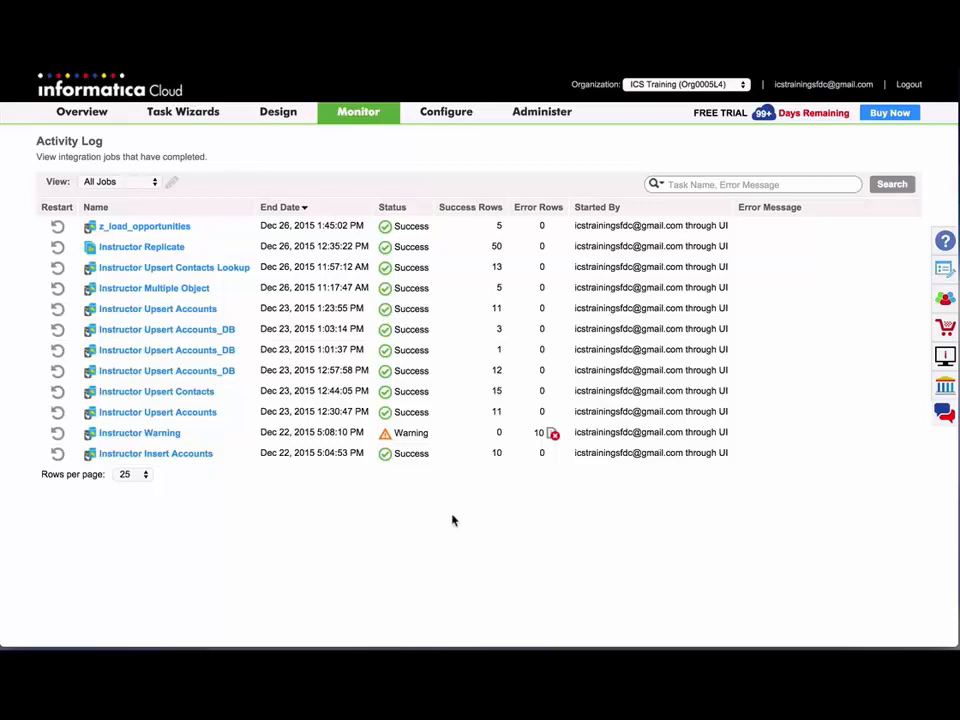
mouse_move(280, 156)
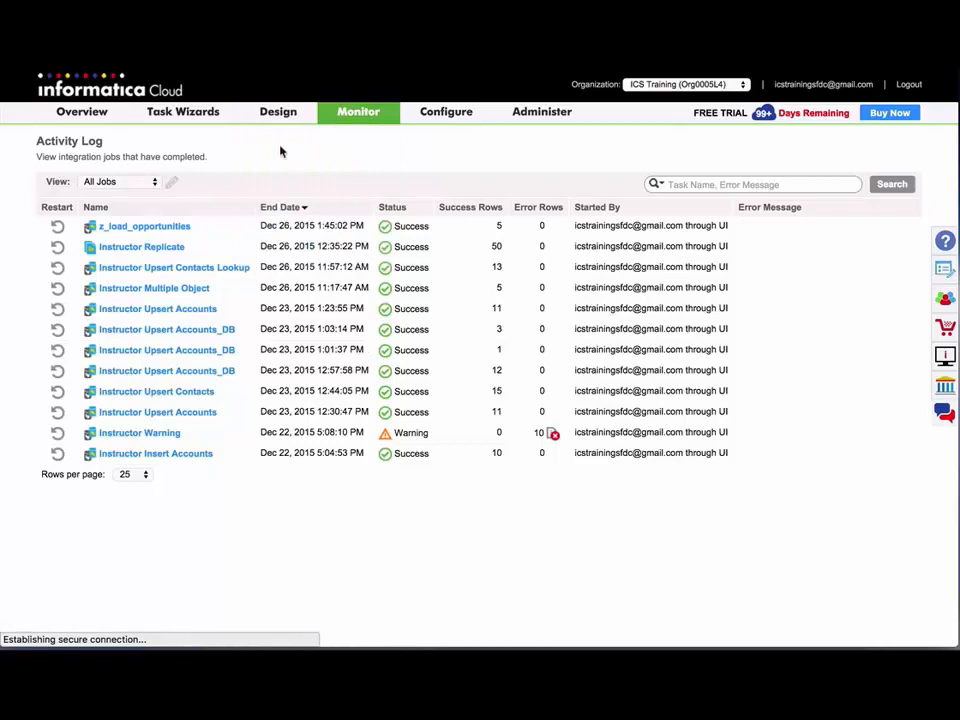
Create a new mapping in Design > Mappings named Instructor_MultiTarget.
left_click(278, 112)
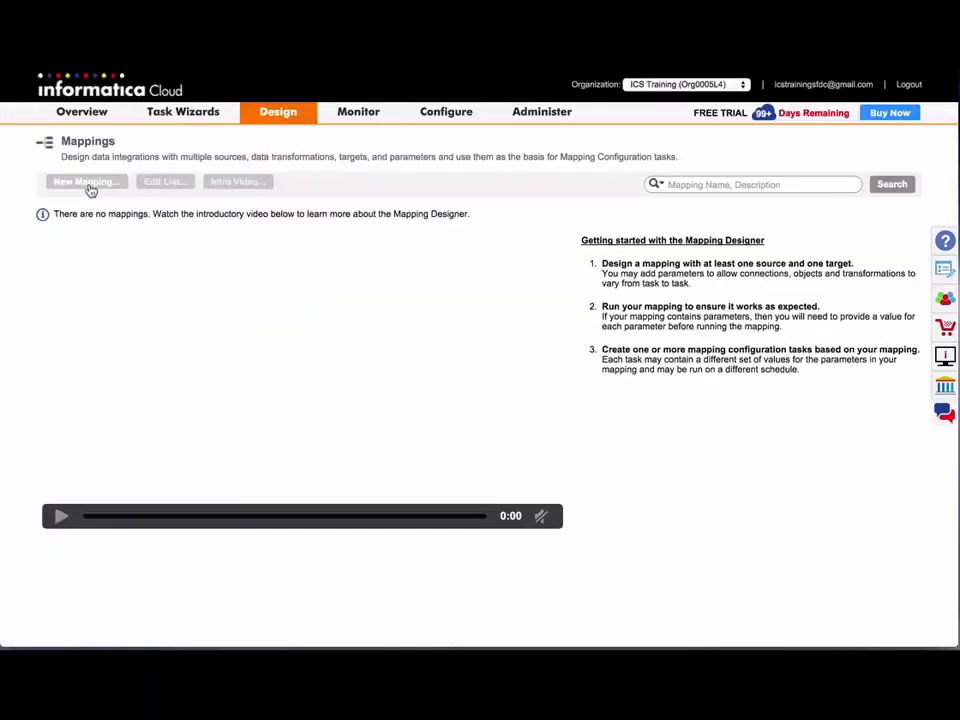
left_click(84, 180)
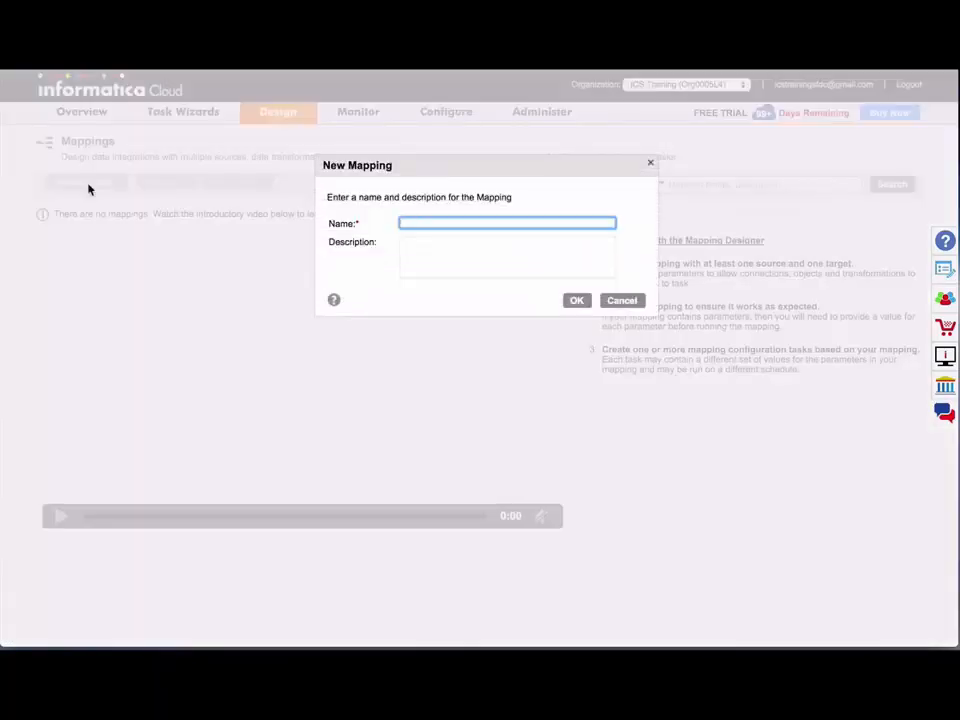
type("Instructor_Multi")
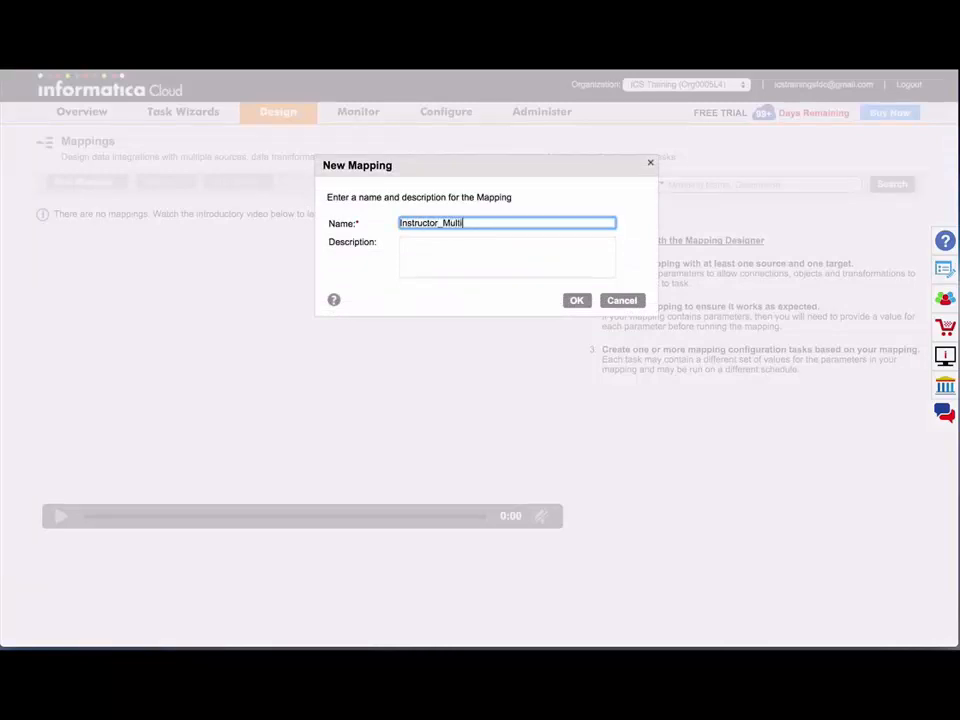
type("Target")
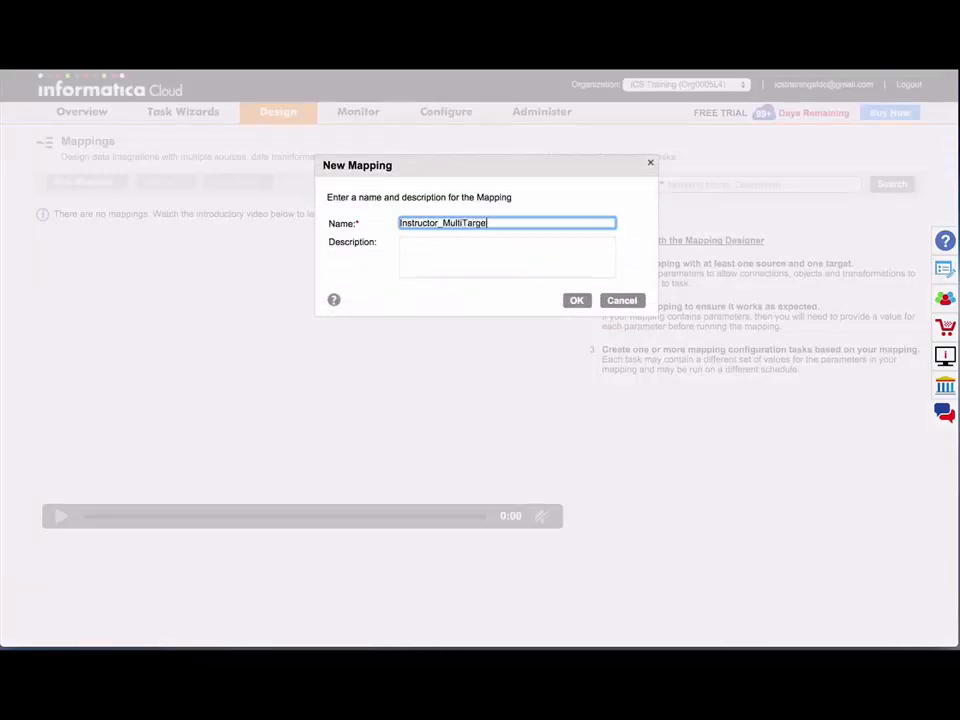
left_click(576, 300)
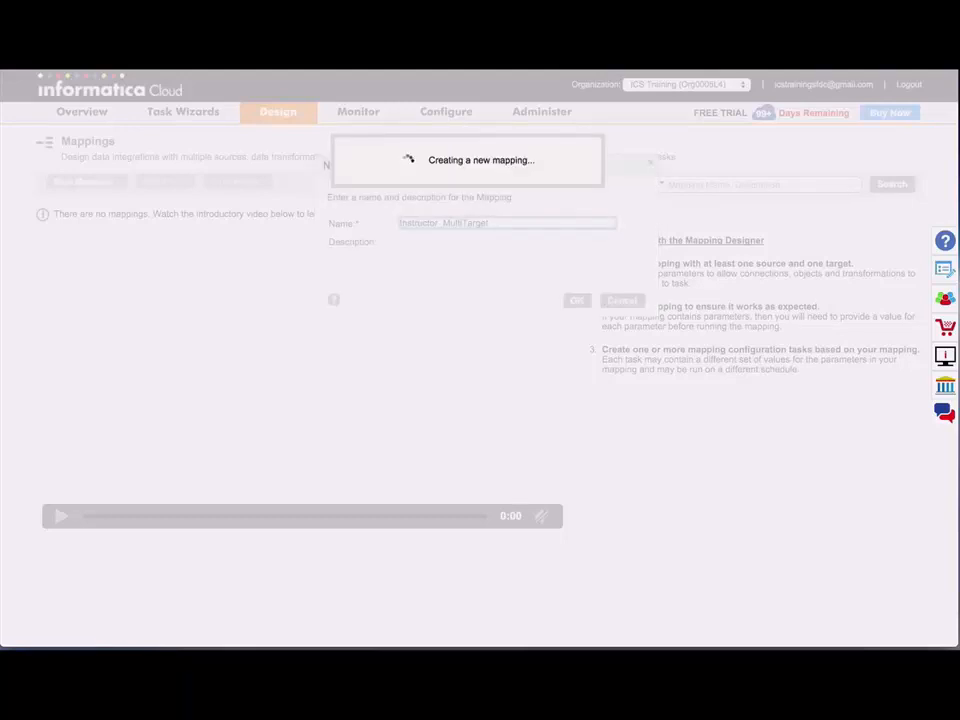
Let the Mapping Designer load and restore the mapping Properties panel.
left_click(576, 300)
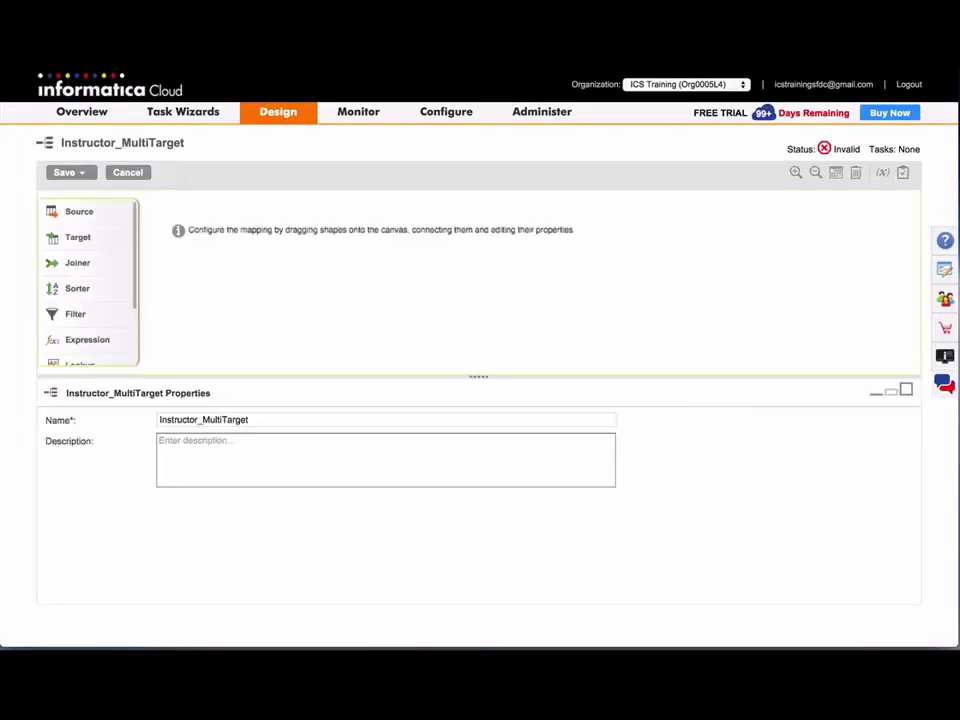
mouse_move(266, 264)
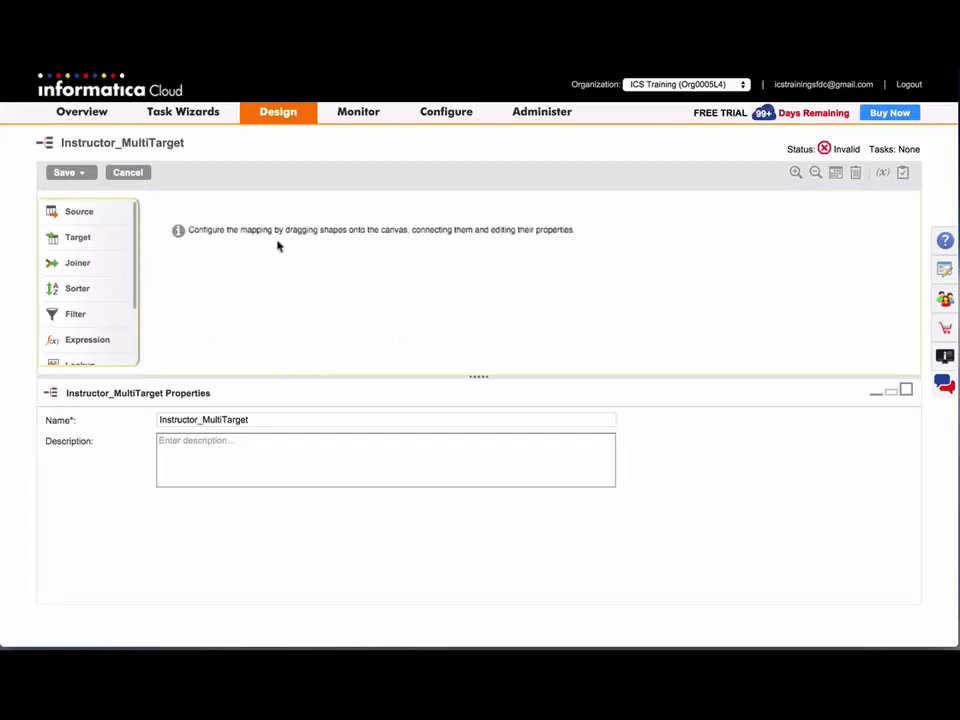
mouse_move(424, 304)
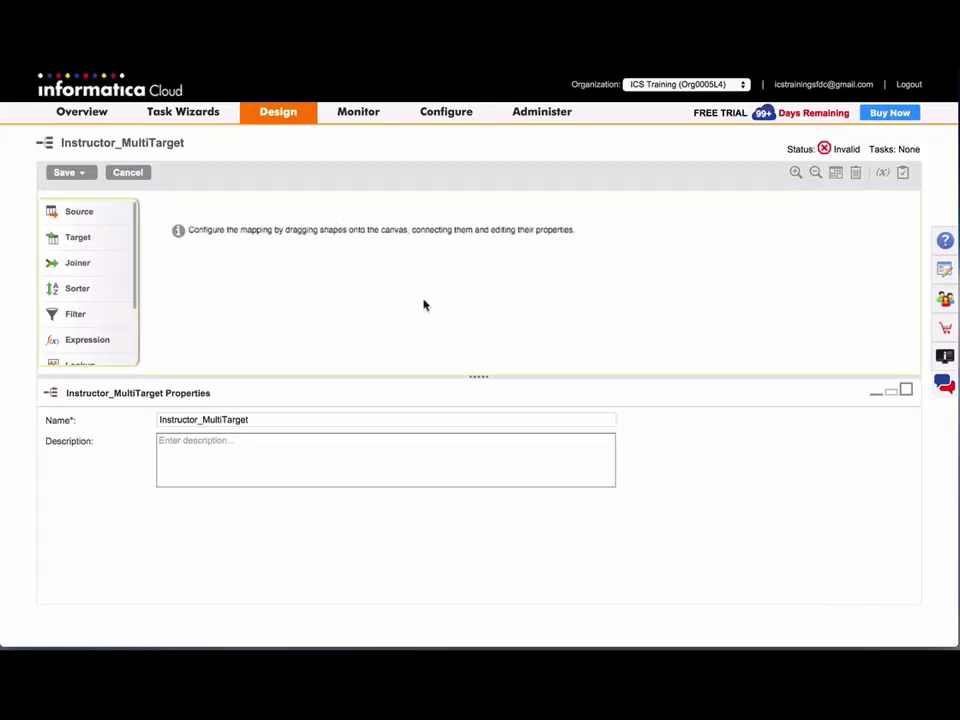
mouse_move(430, 374)
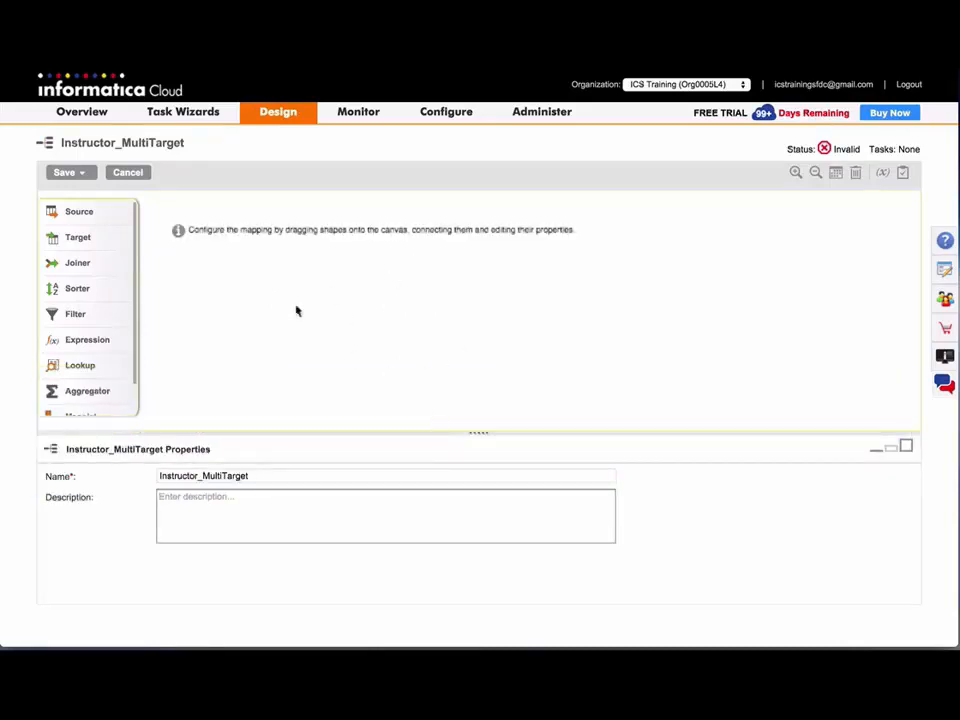
mouse_move(108, 392)
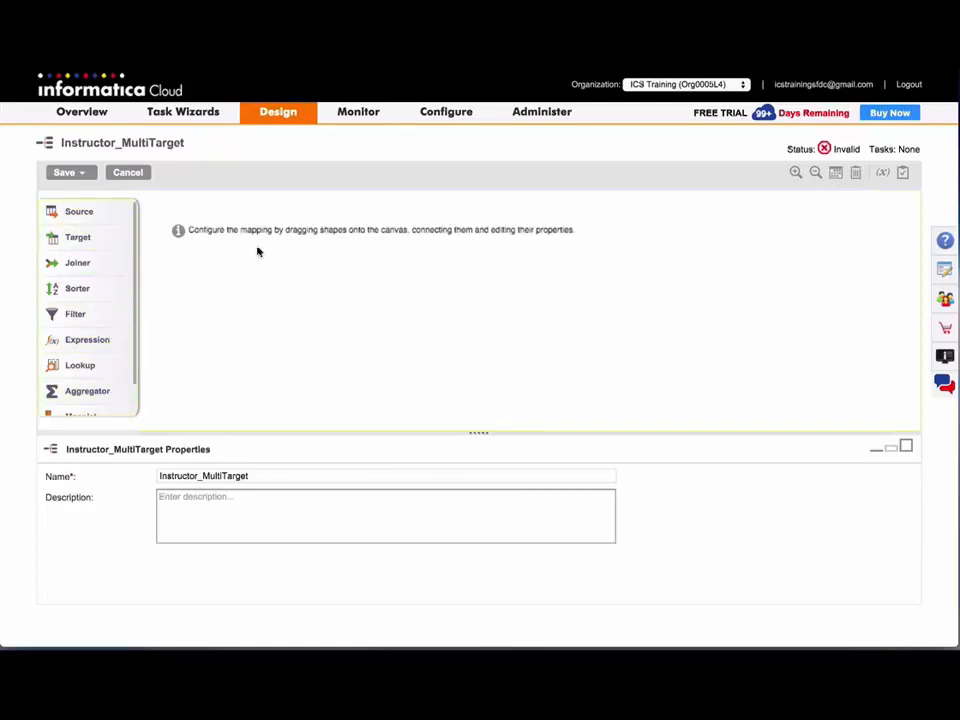
mouse_move(510, 420)
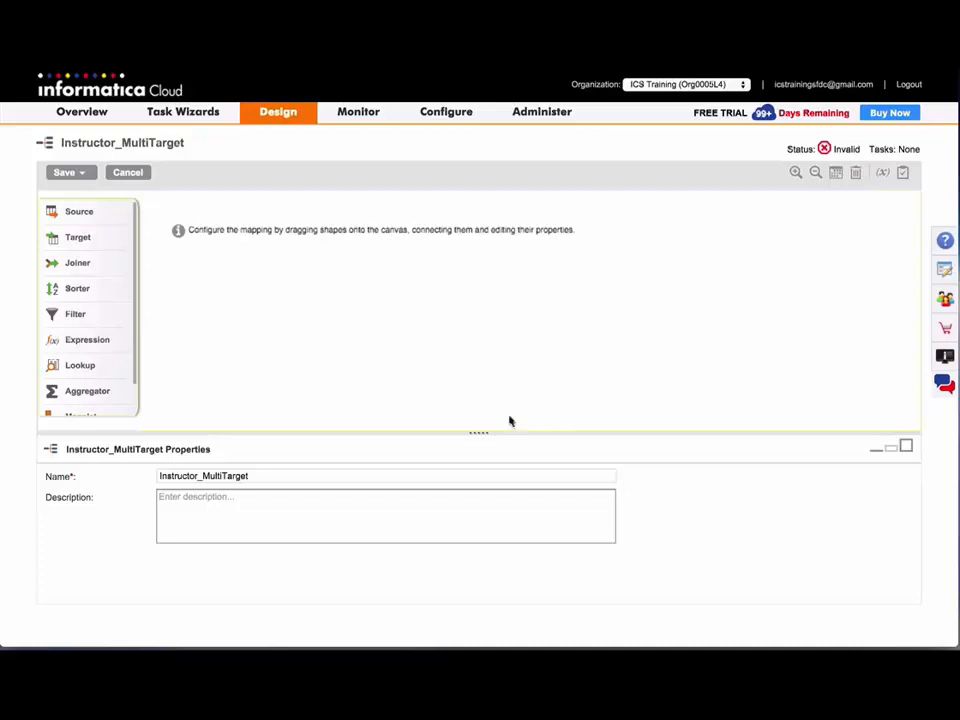
mouse_move(572, 478)
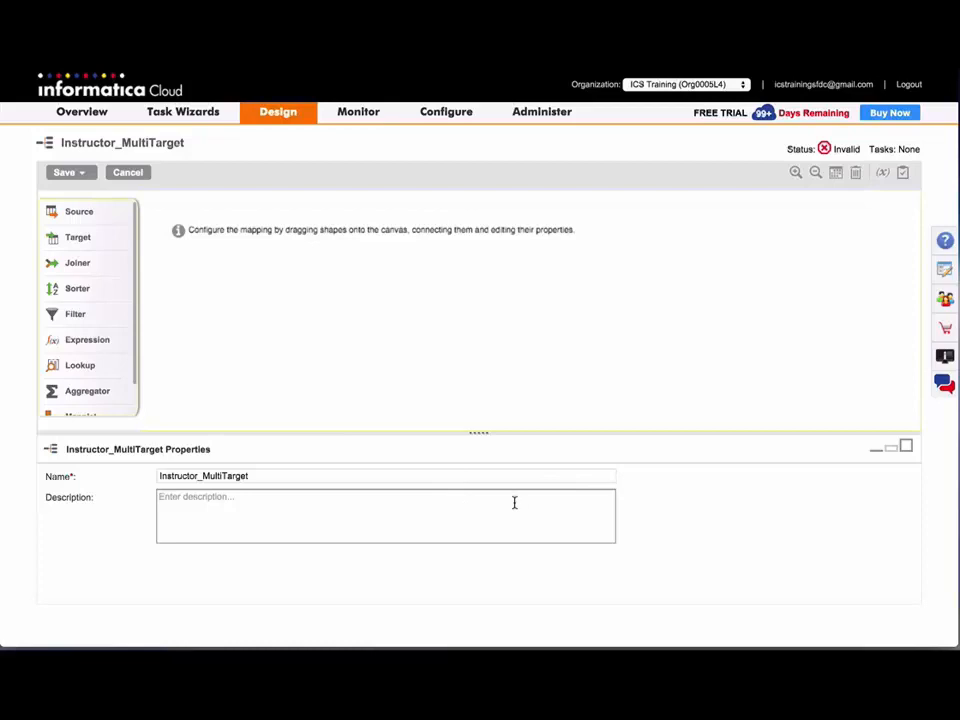
mouse_move(756, 504)
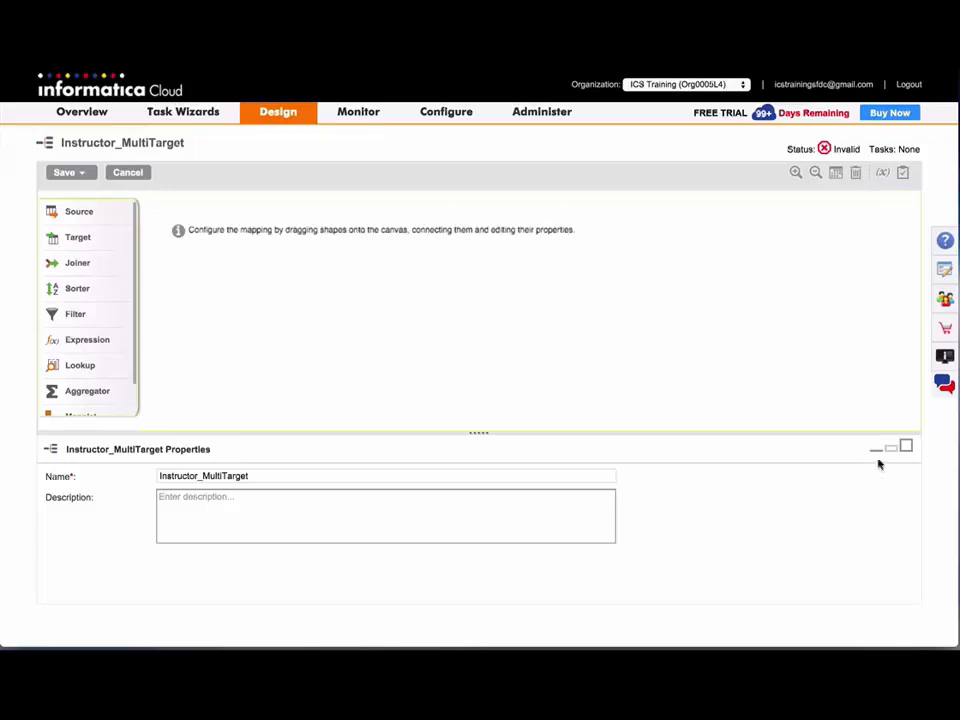
mouse_move(876, 448)
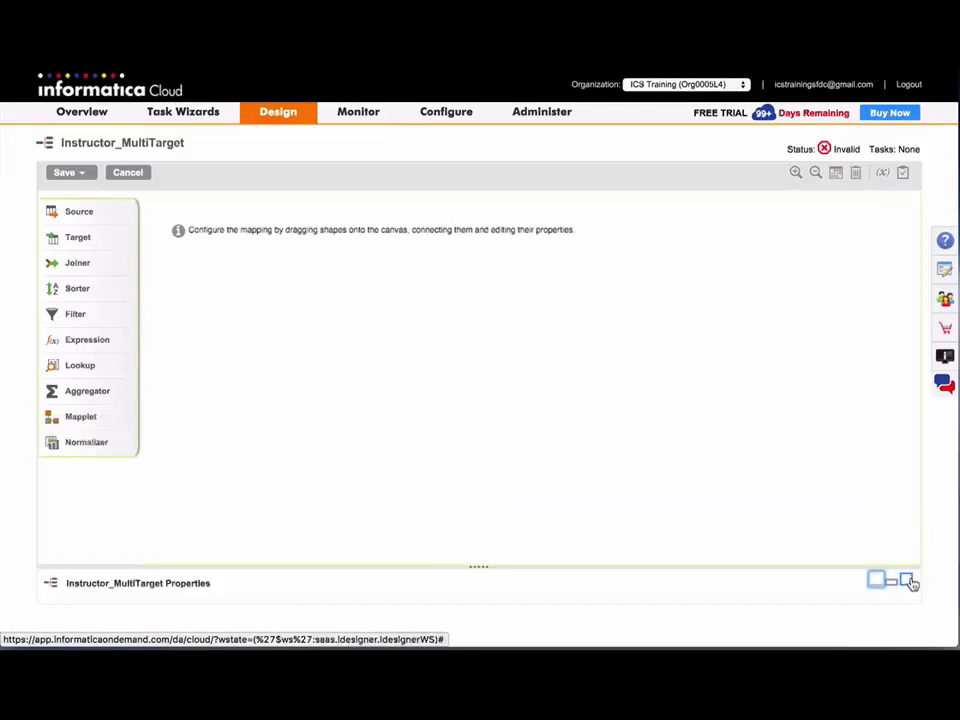
left_click(906, 580)
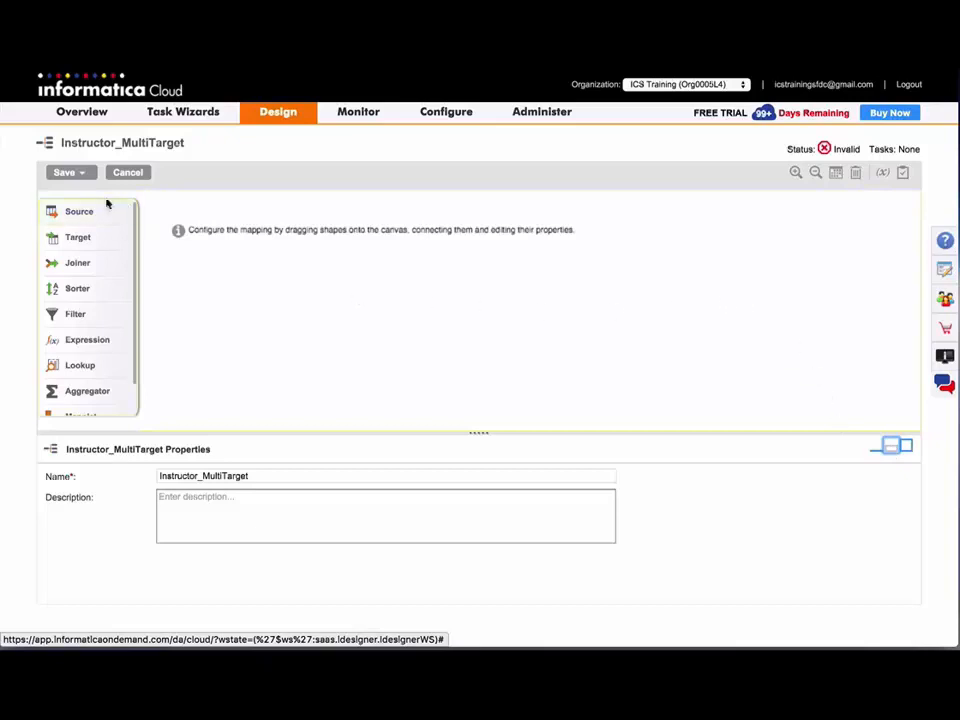
Add source SO_Salesforce reading Opportunity via the Lab Salesforce Instructor connection.
left_click_drag(80, 212, 240, 292)
type("S")
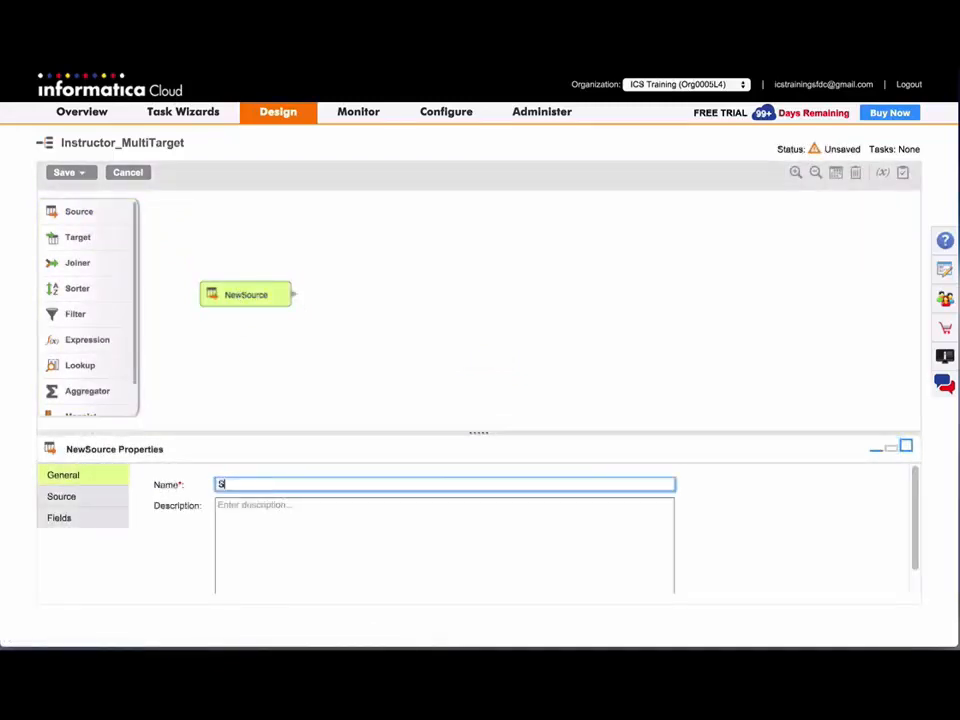
type("O_Salesforce")
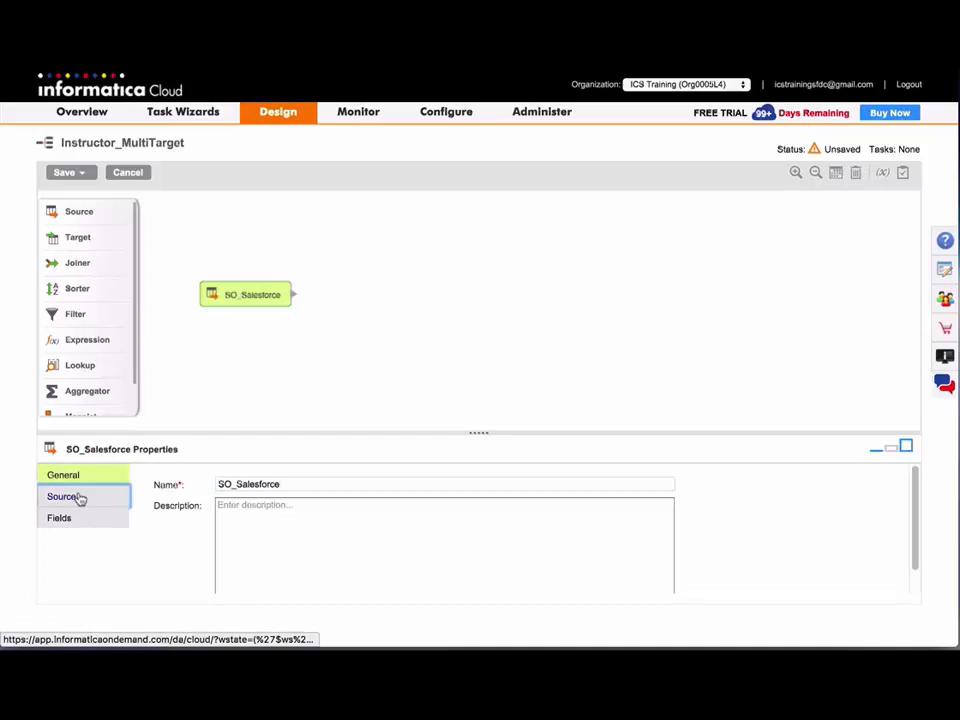
left_click(62, 496)
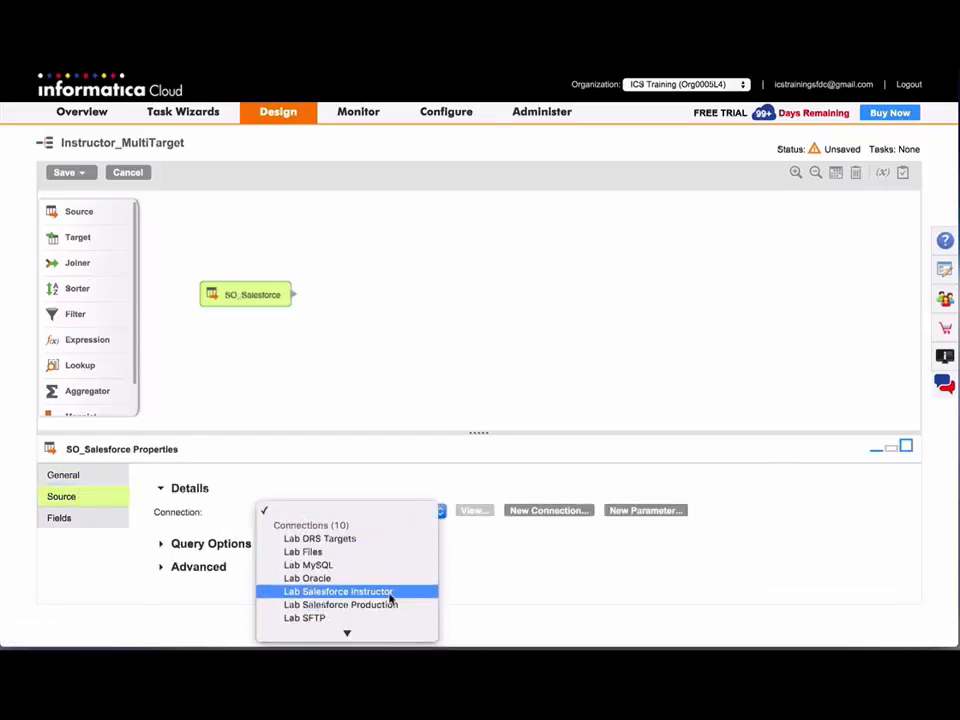
left_click(336, 592)
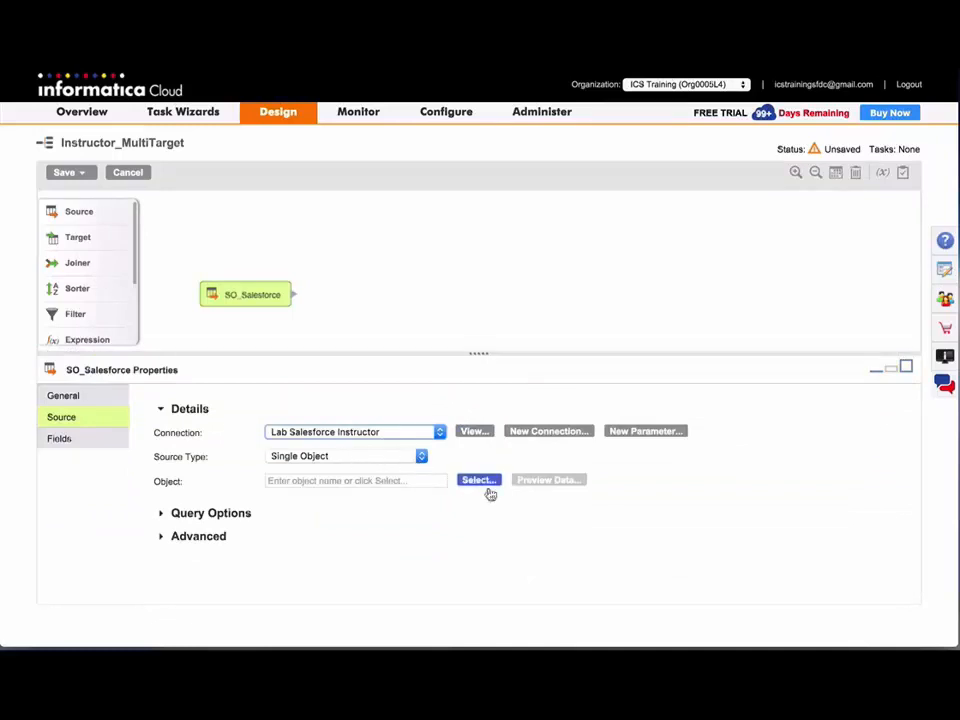
left_click(478, 480)
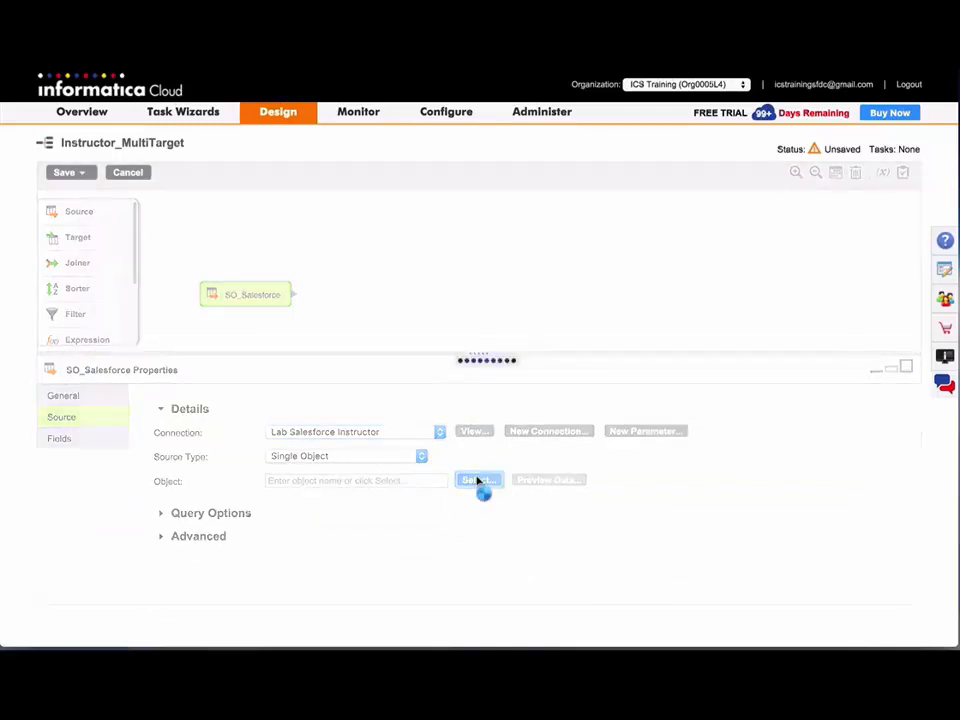
left_click(476, 480)
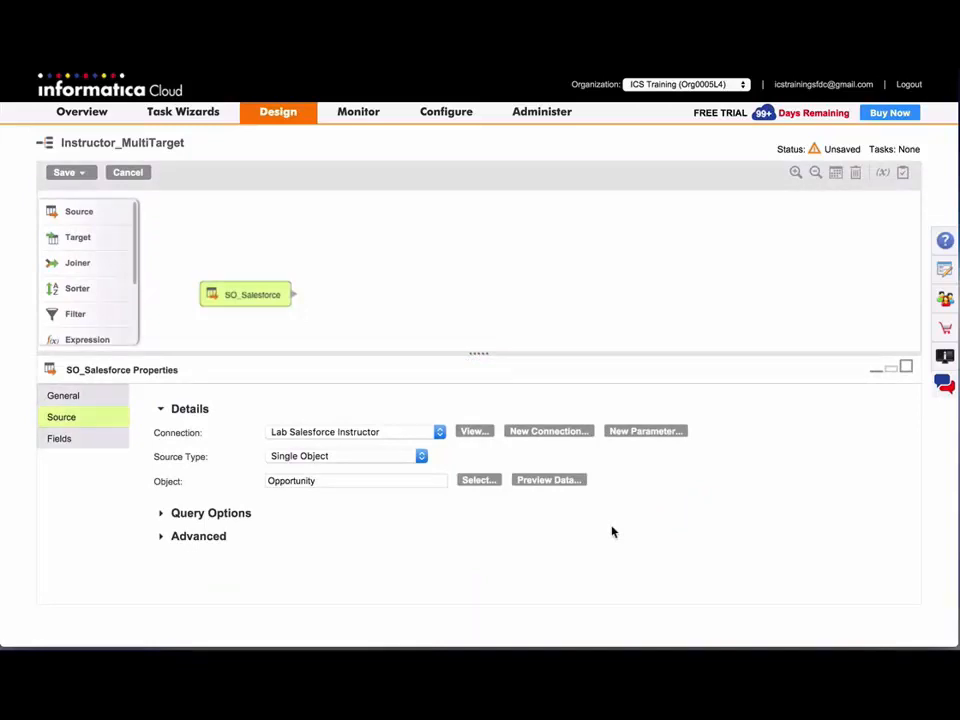
mouse_move(96, 264)
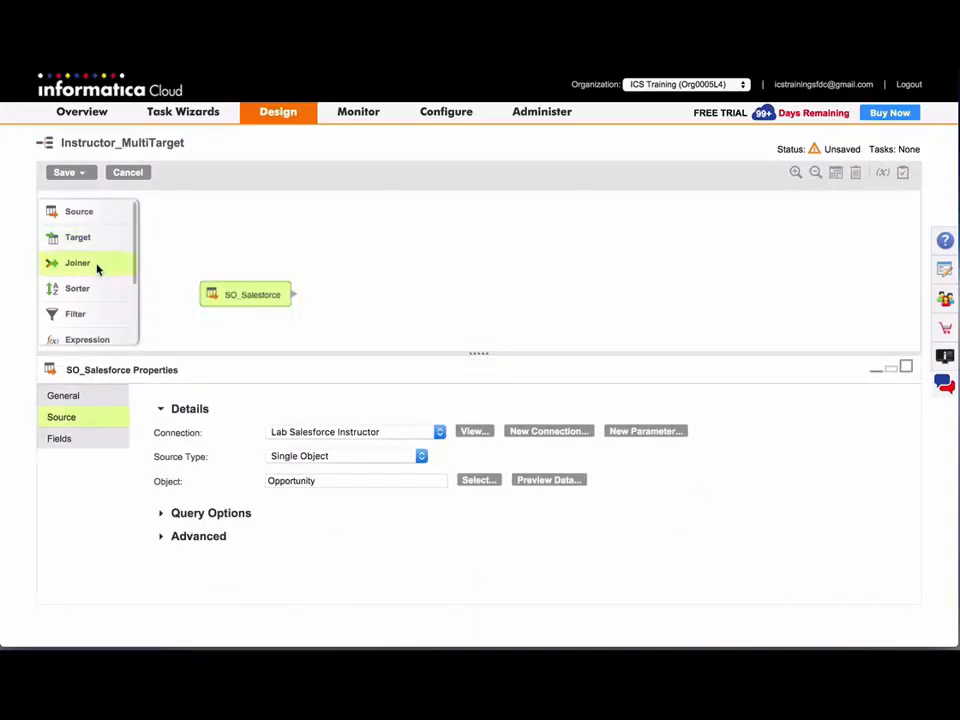
mouse_move(88, 316)
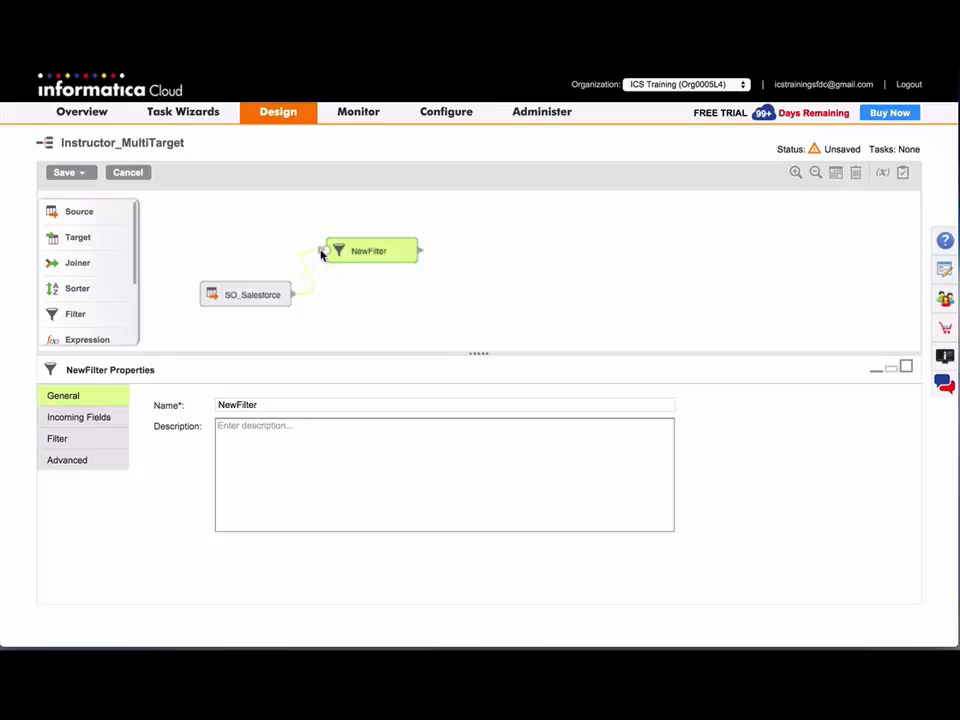
Rename the new filter to FIL_HighValueFilter.
left_click(276, 404)
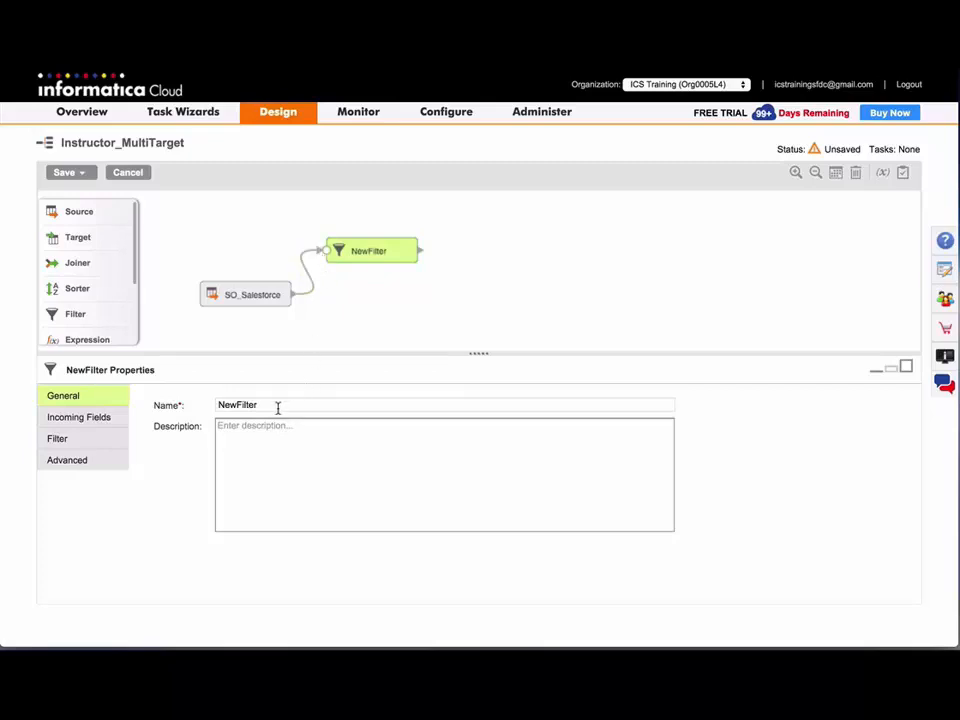
type("FIL_")
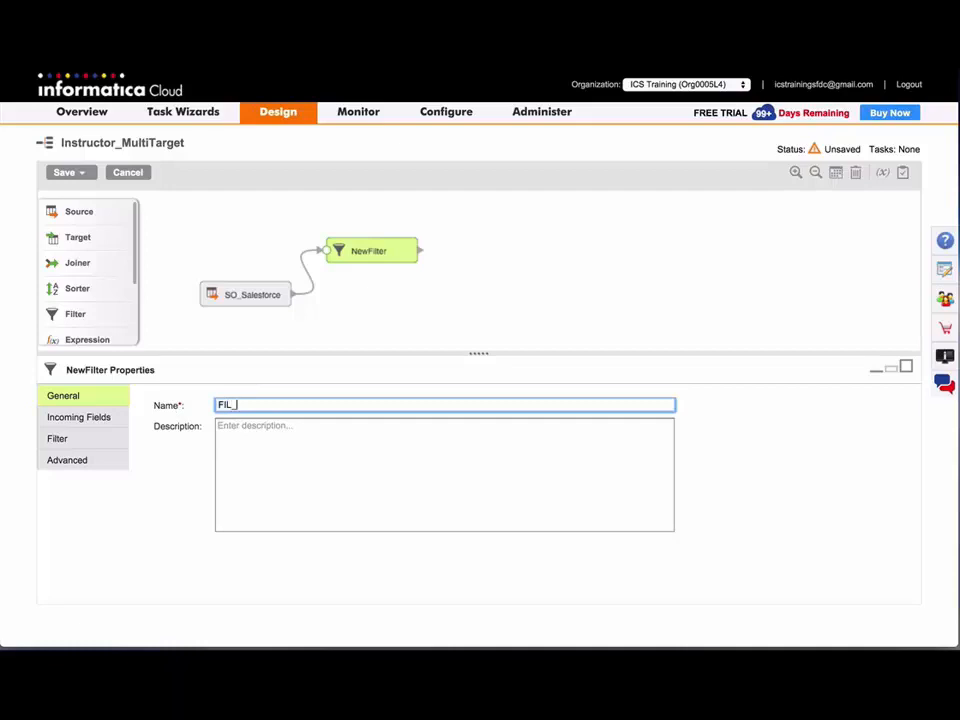
type("High")
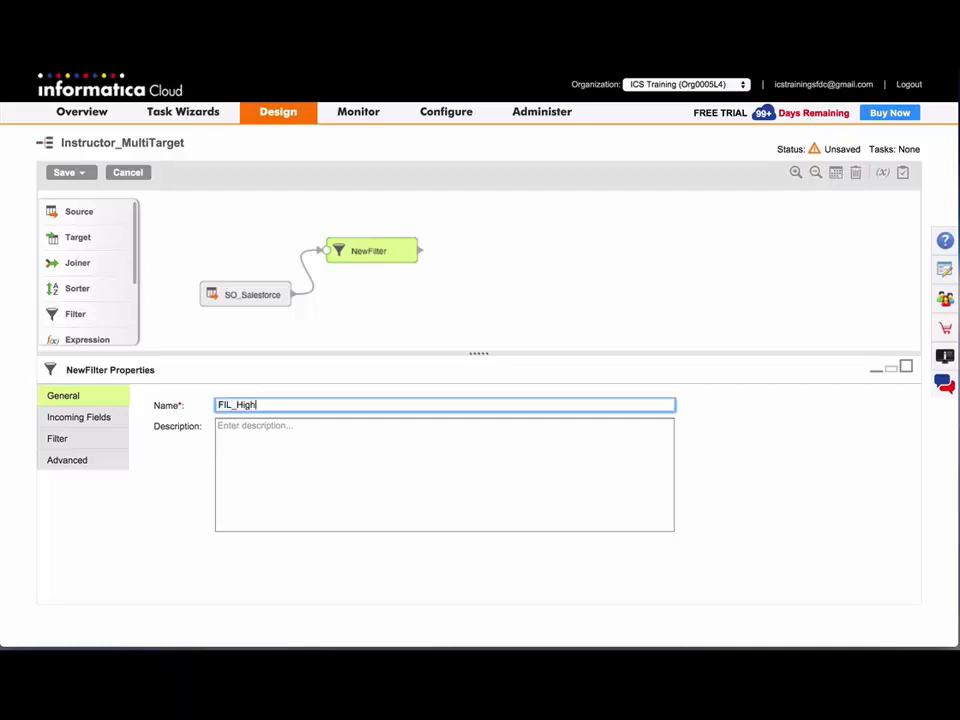
type("ValueFilter")
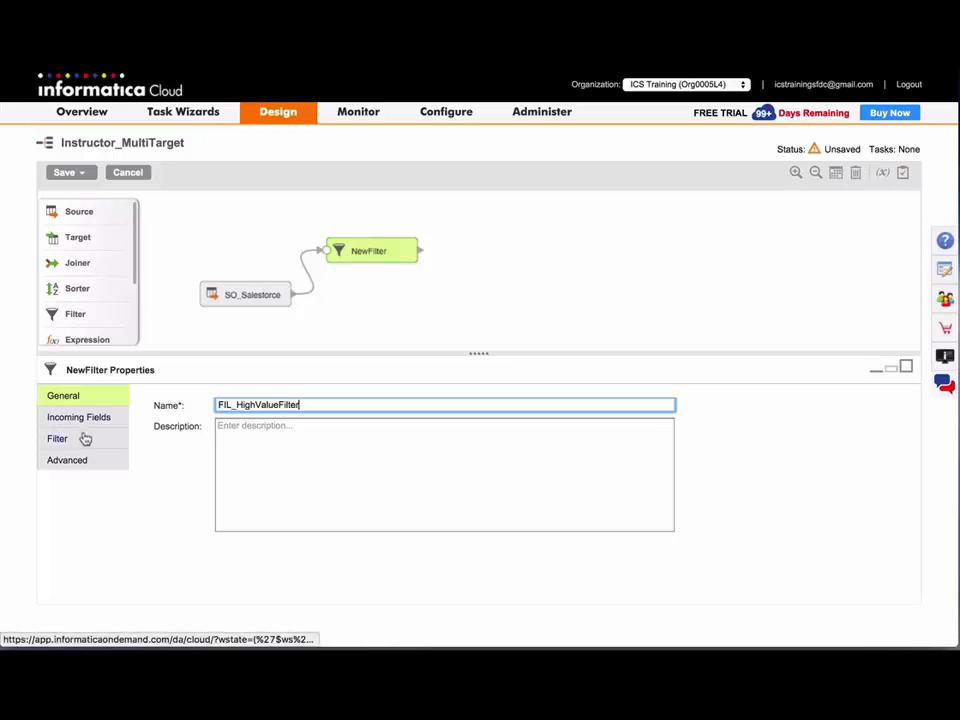
left_click(56, 440)
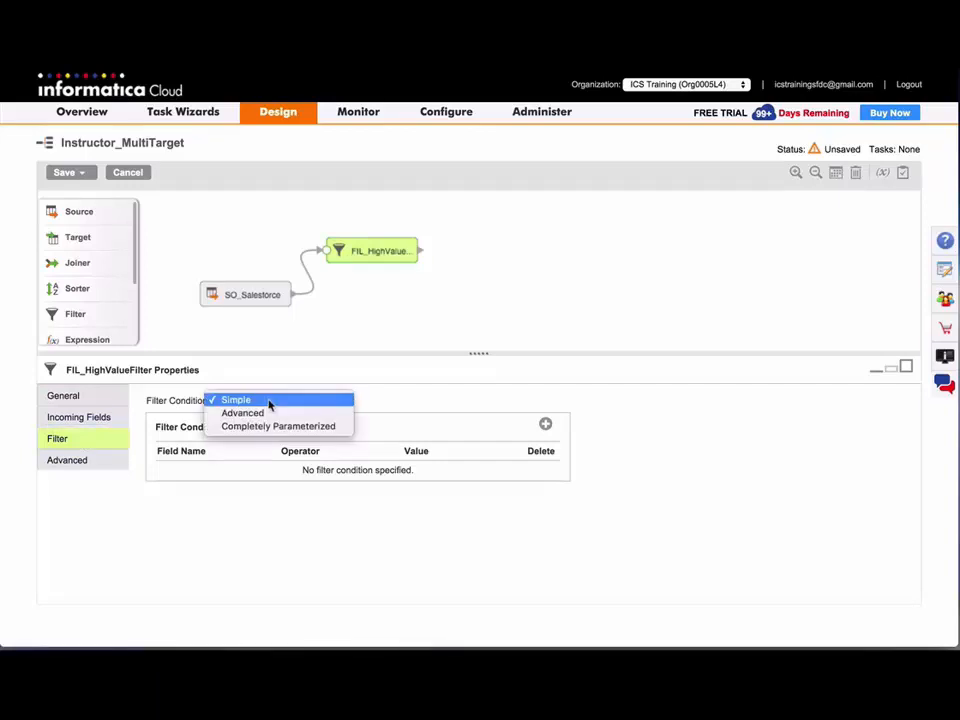
mouse_move(278, 426)
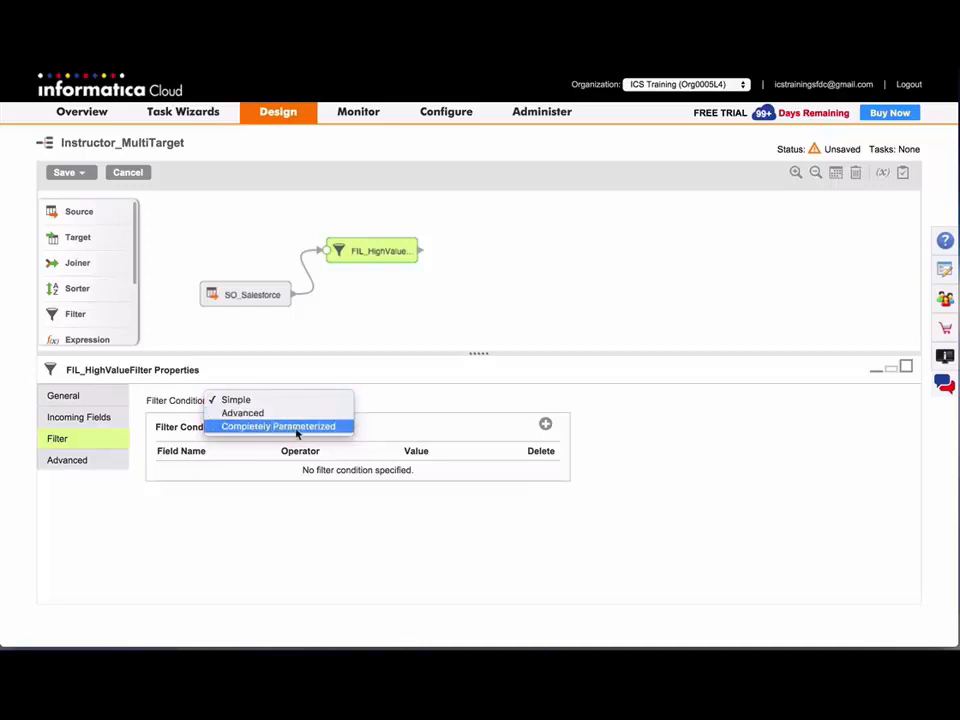
mouse_move(302, 438)
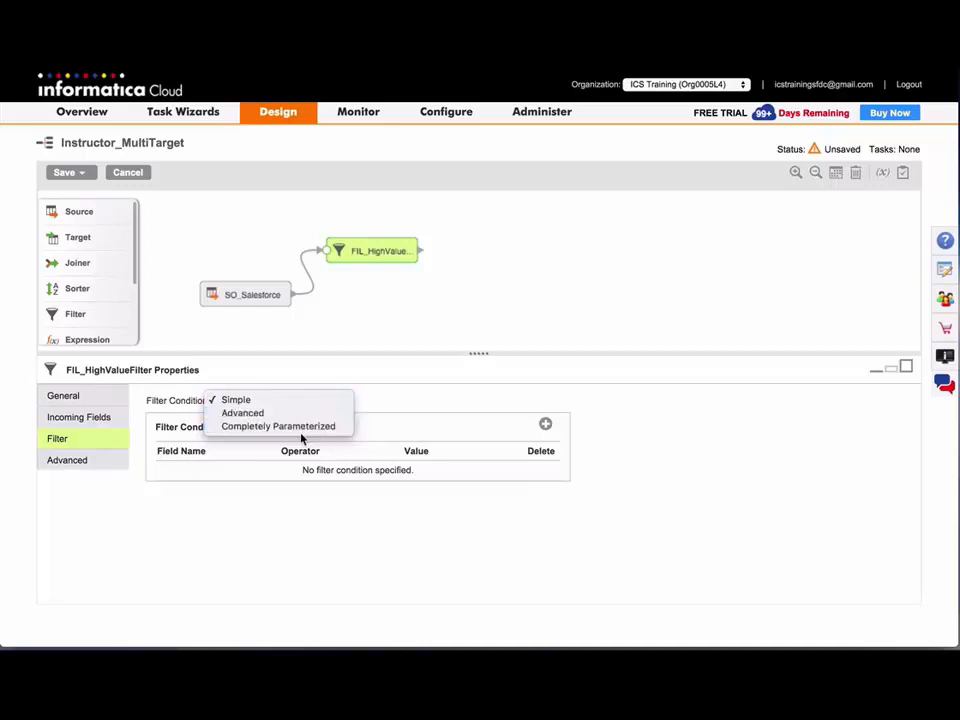
mouse_move(440, 420)
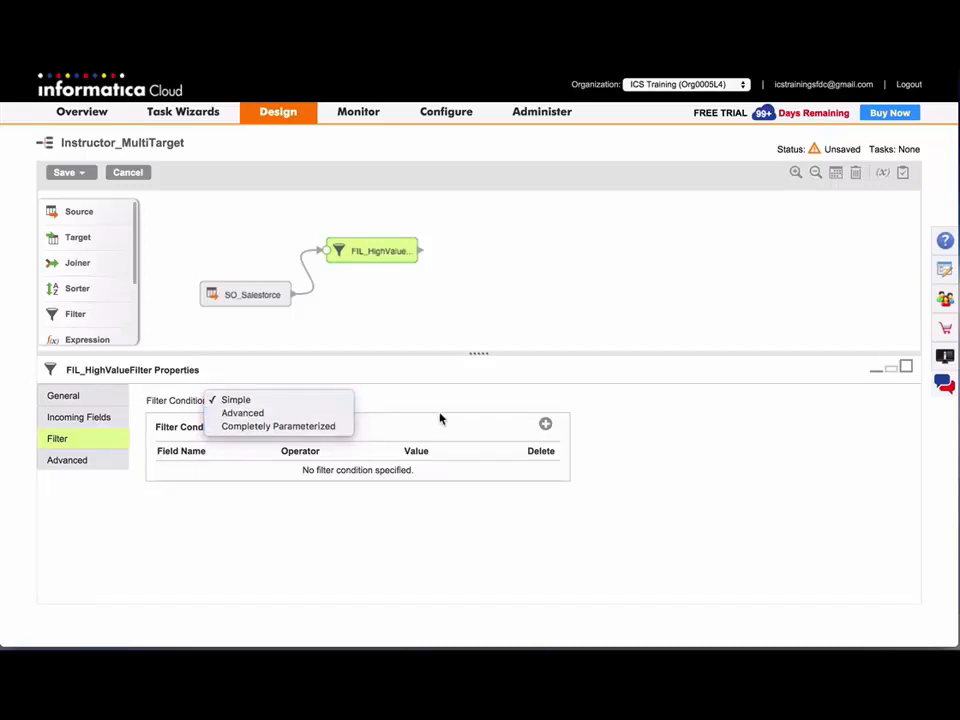
Set a simple filter condition Amount >= 10000 and save the mapping.
left_click(236, 400)
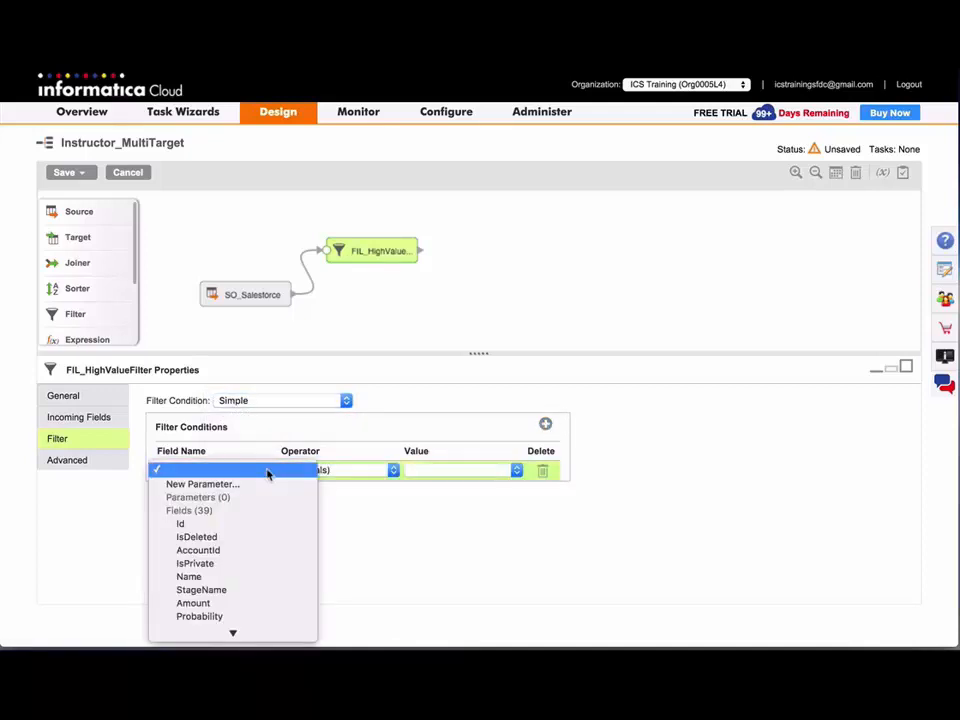
mouse_move(192, 604)
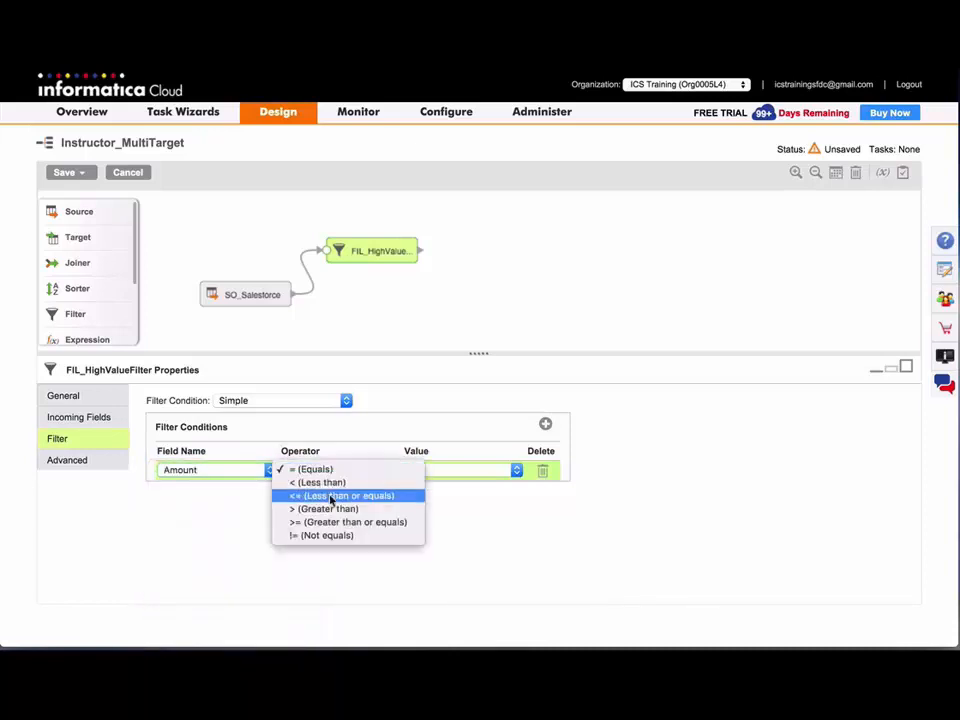
left_click(348, 522)
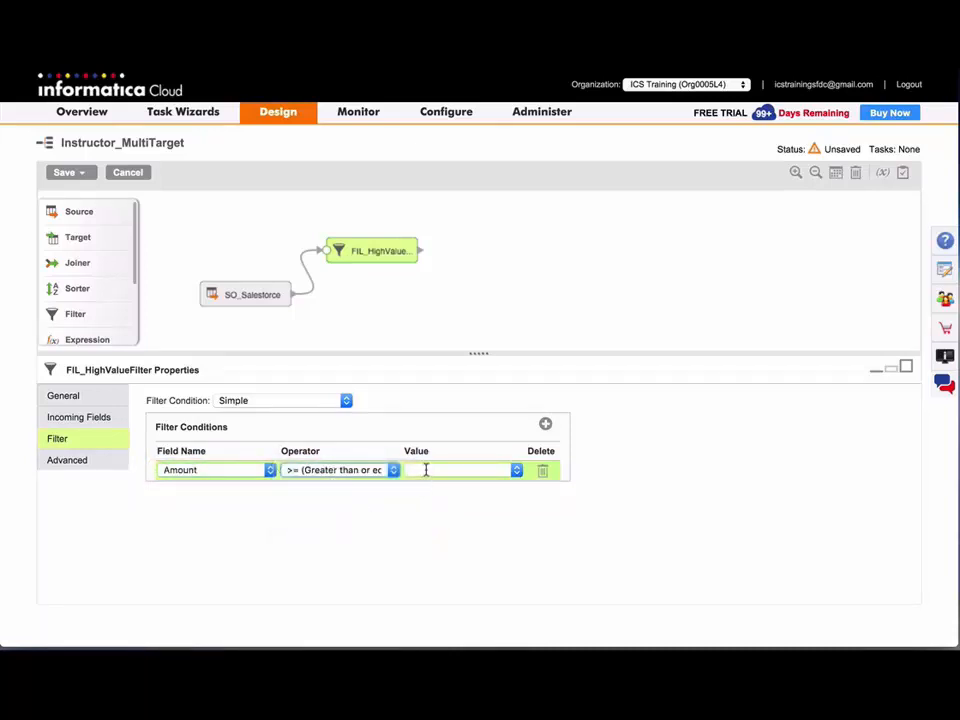
type("10000")
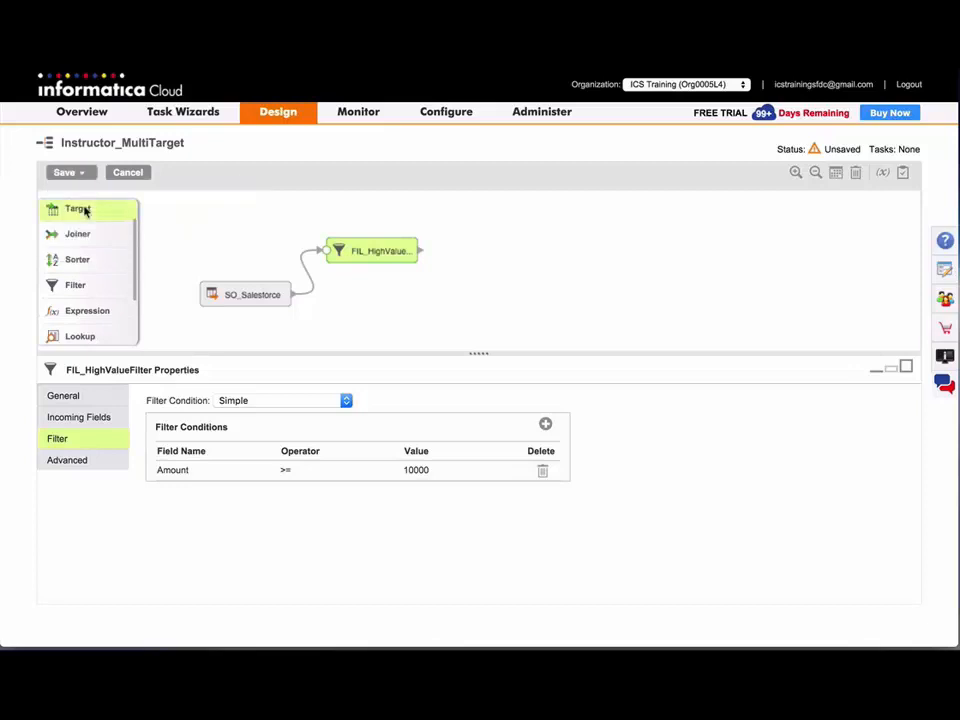
left_click(64, 172)
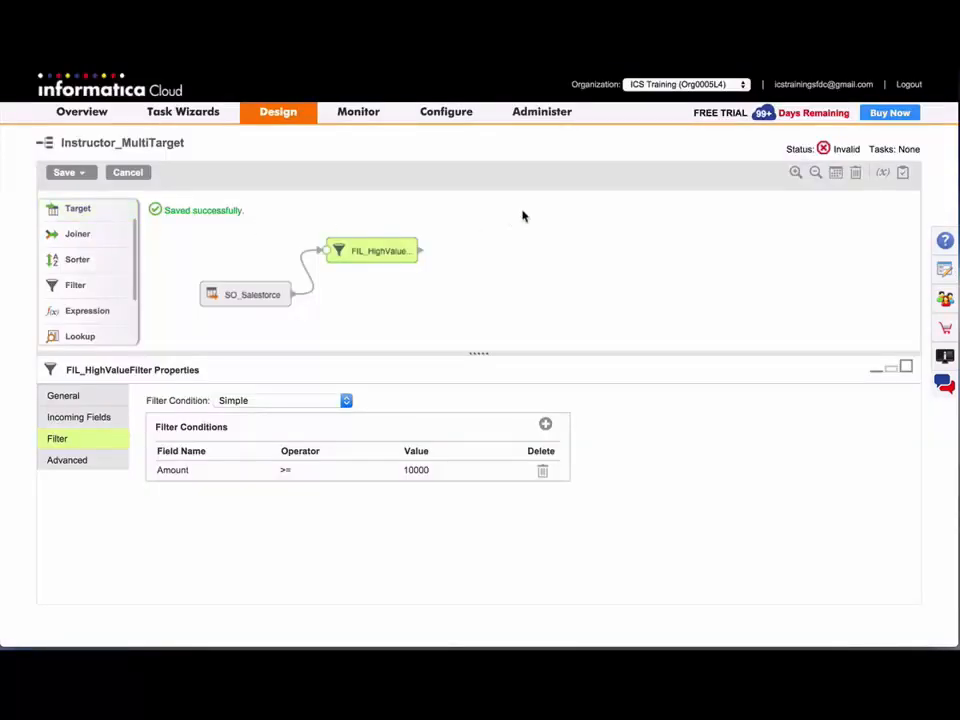
mouse_move(848, 148)
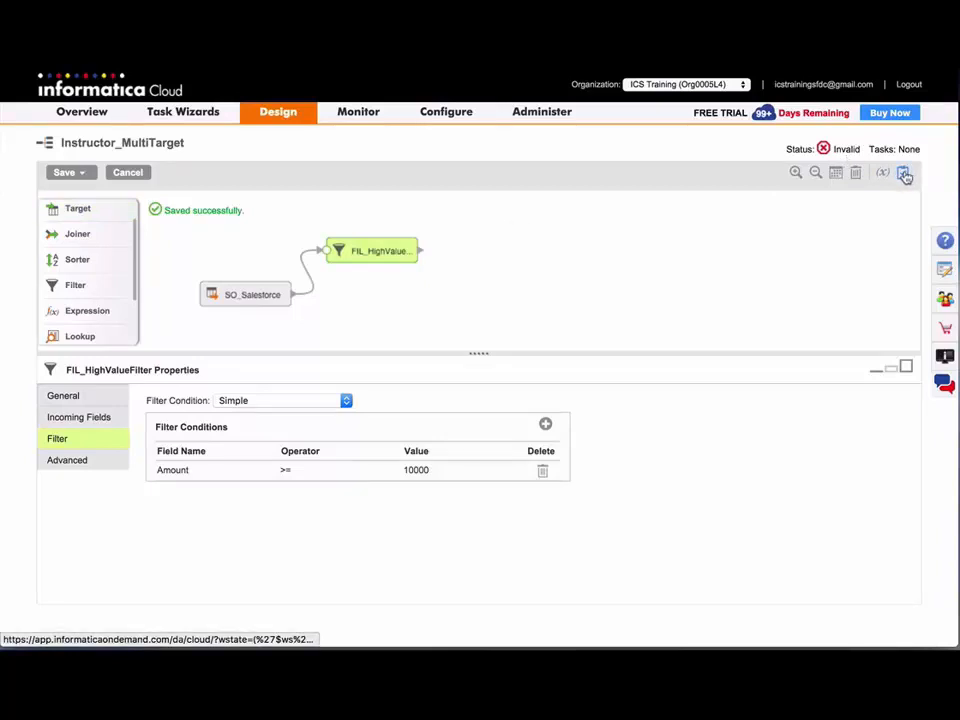
mouse_move(904, 176)
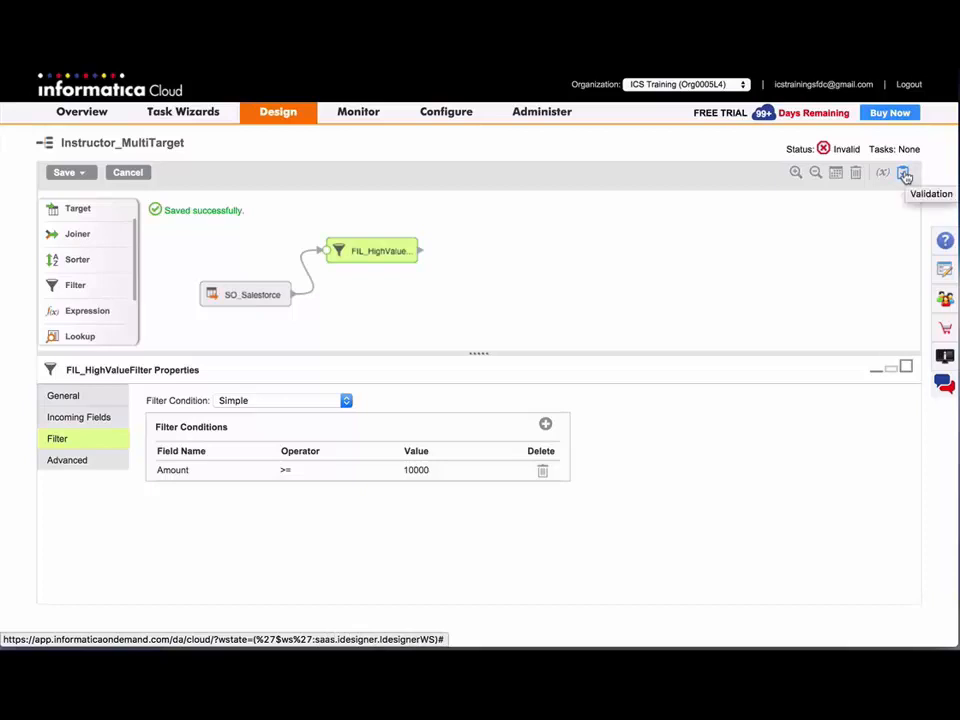
left_click(900, 178)
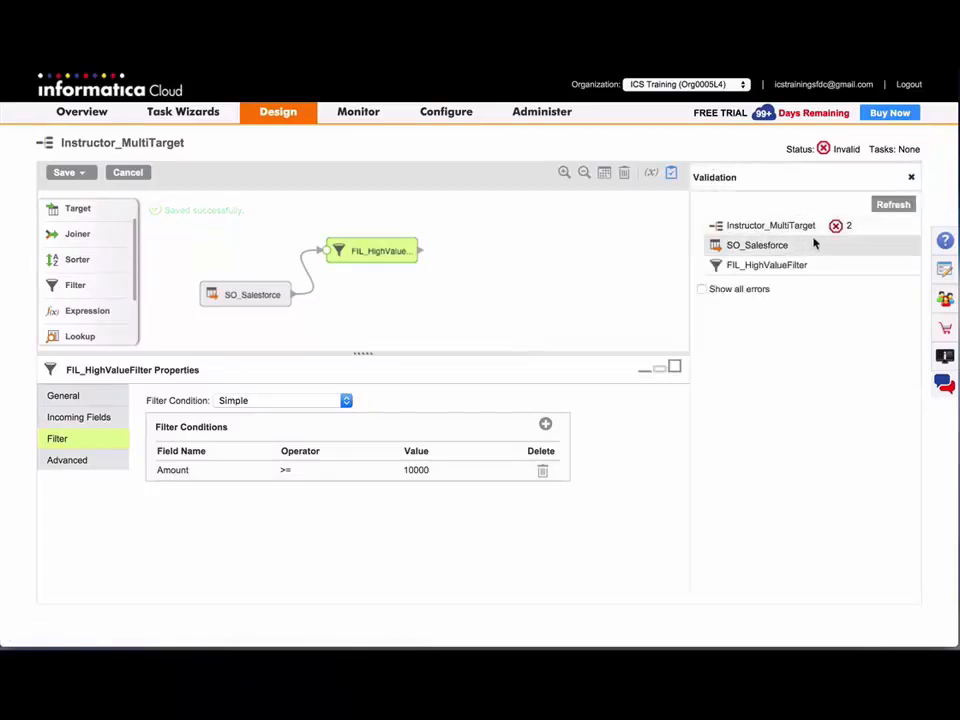
left_click(770, 224)
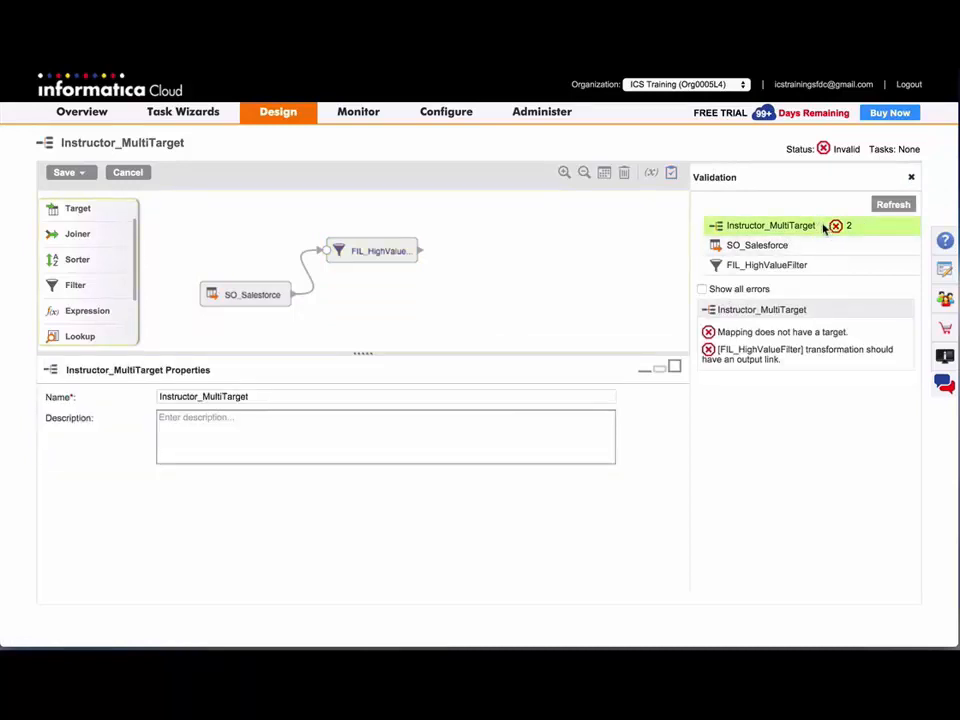
mouse_move(778, 348)
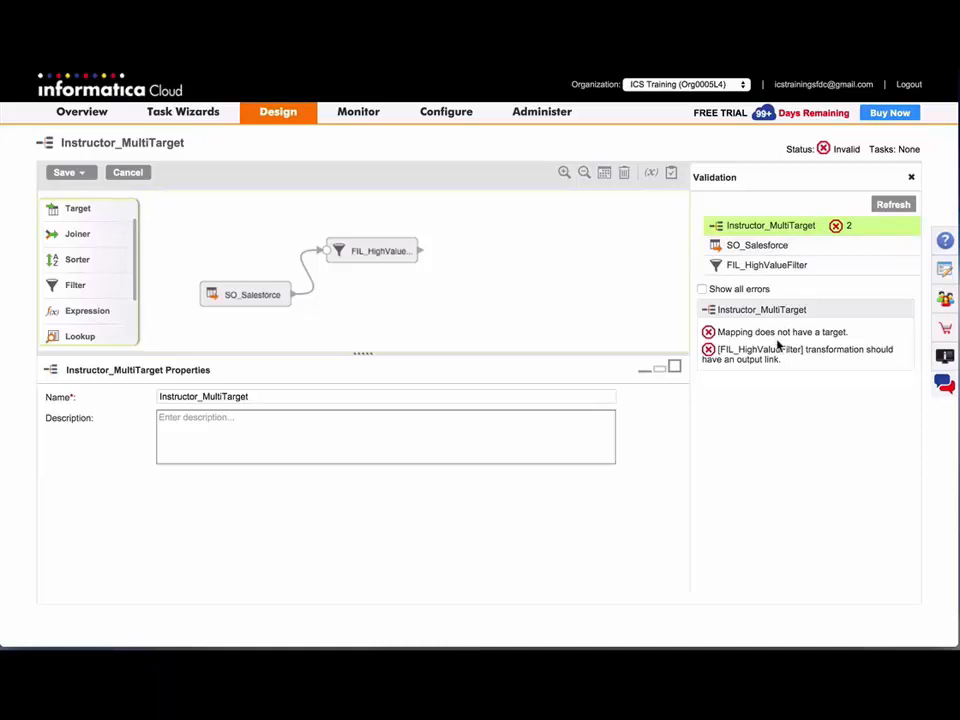
mouse_move(828, 264)
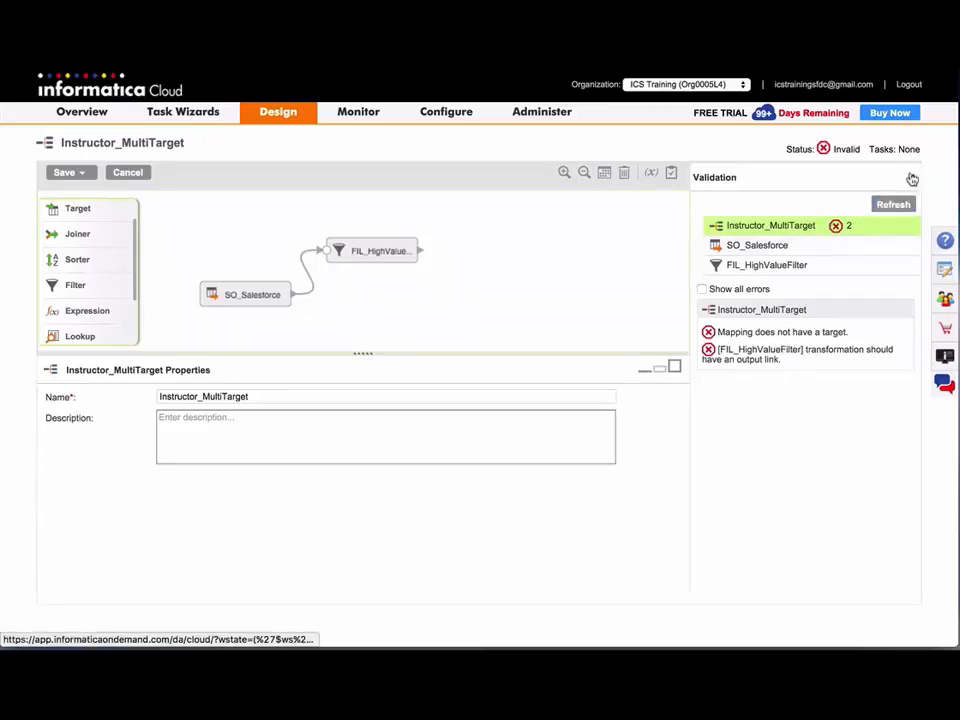
left_click(912, 178)
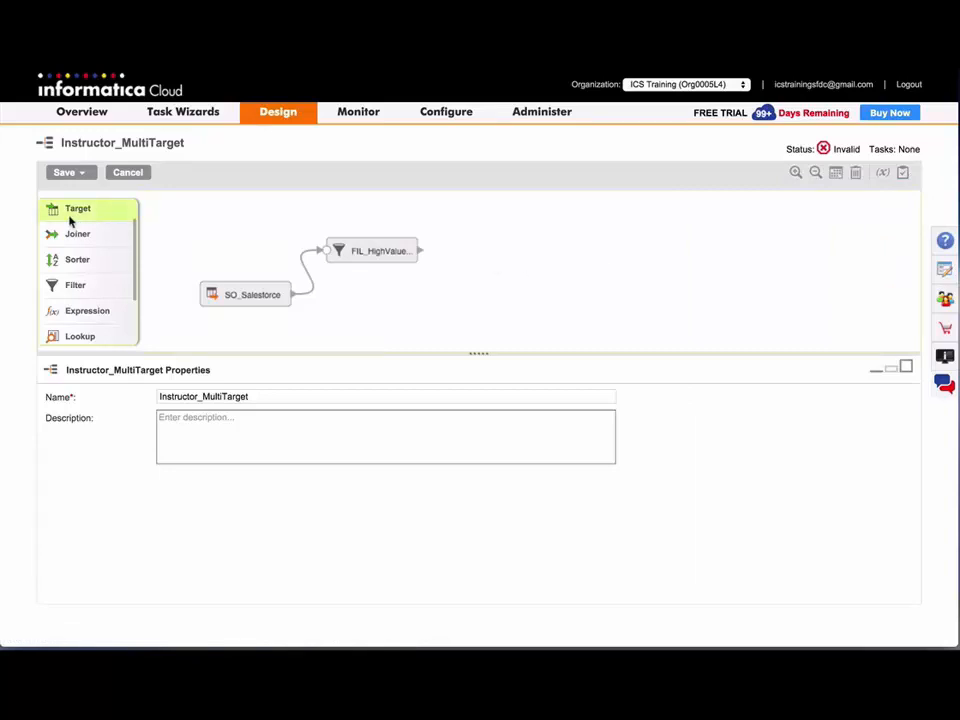
mouse_move(504, 254)
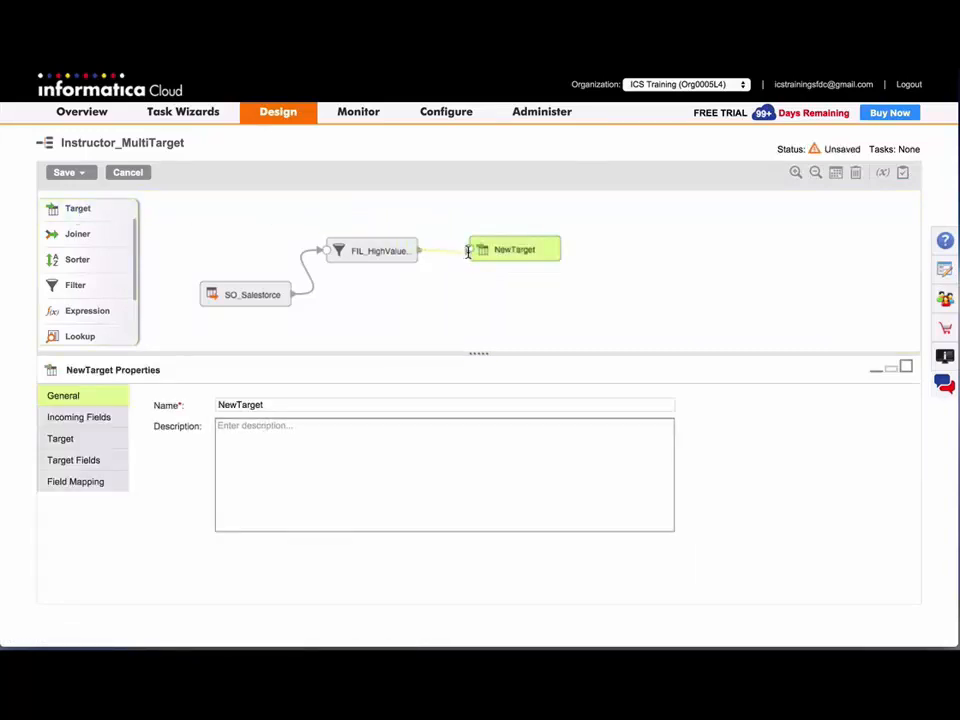
Name the target TG_HighValueOpps and set its connection to Lab DRS Targets.
type("TG_HighValueOpps")
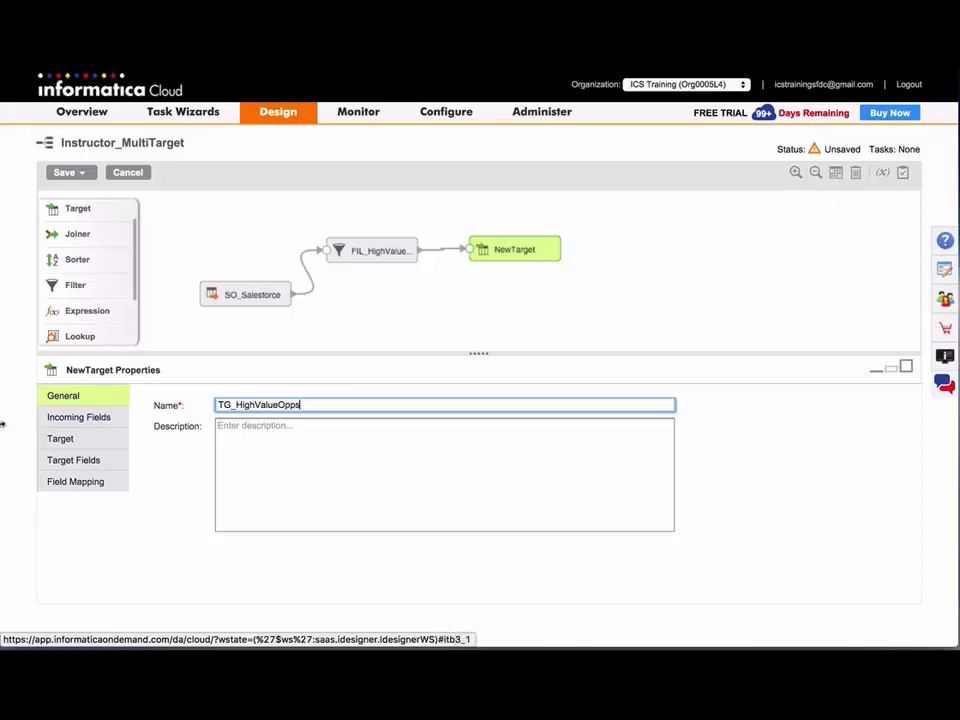
left_click(60, 438)
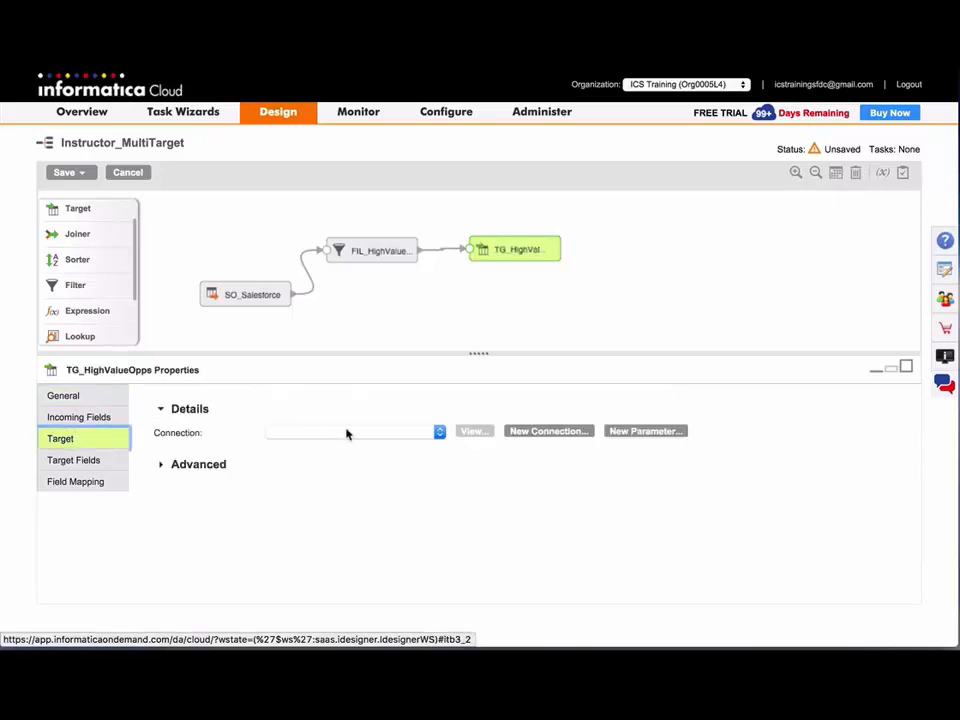
left_click(438, 432)
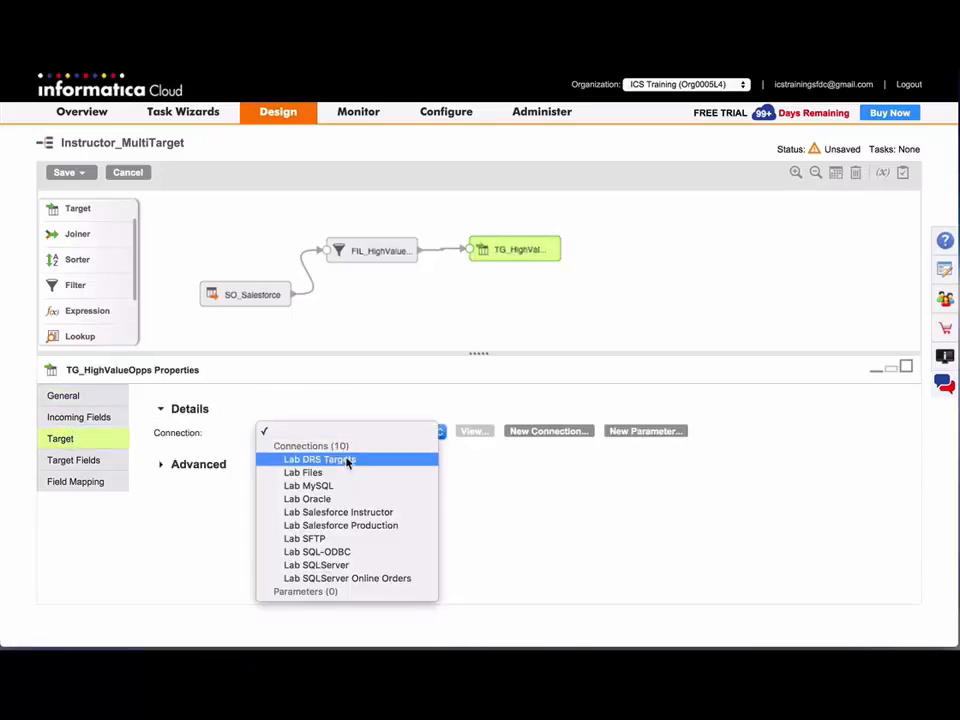
left_click(320, 458)
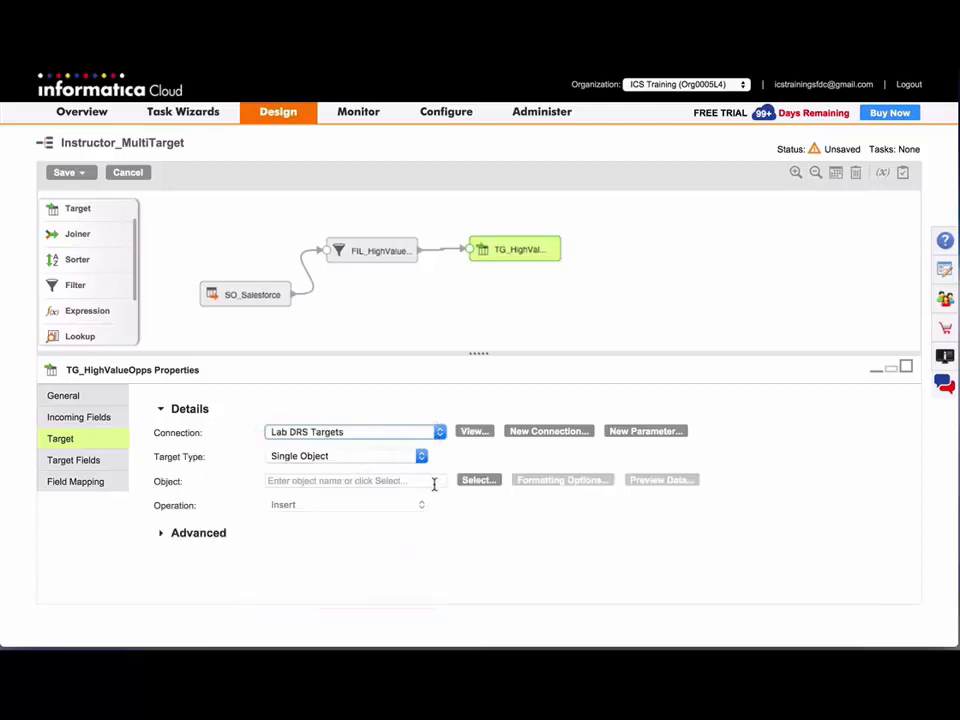
left_click(352, 480)
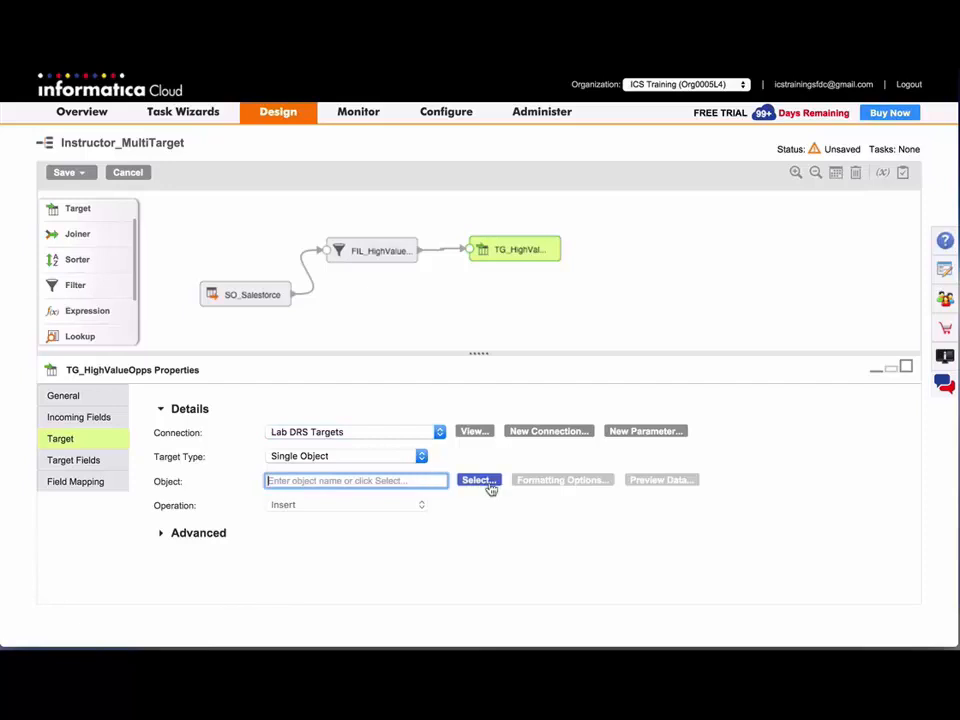
left_click(478, 480)
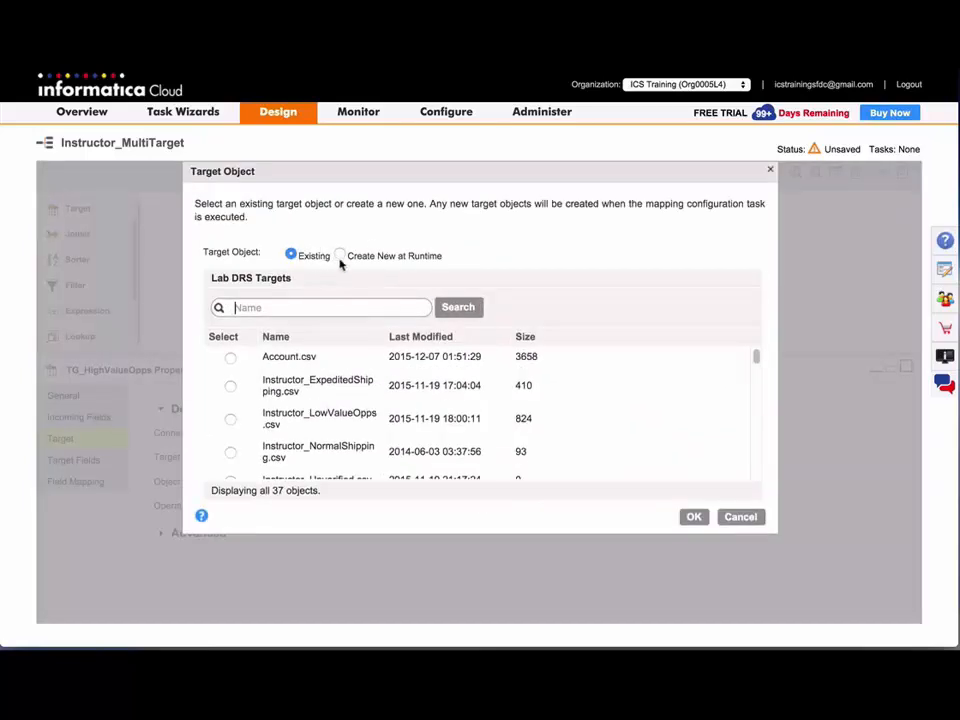
mouse_move(340, 258)
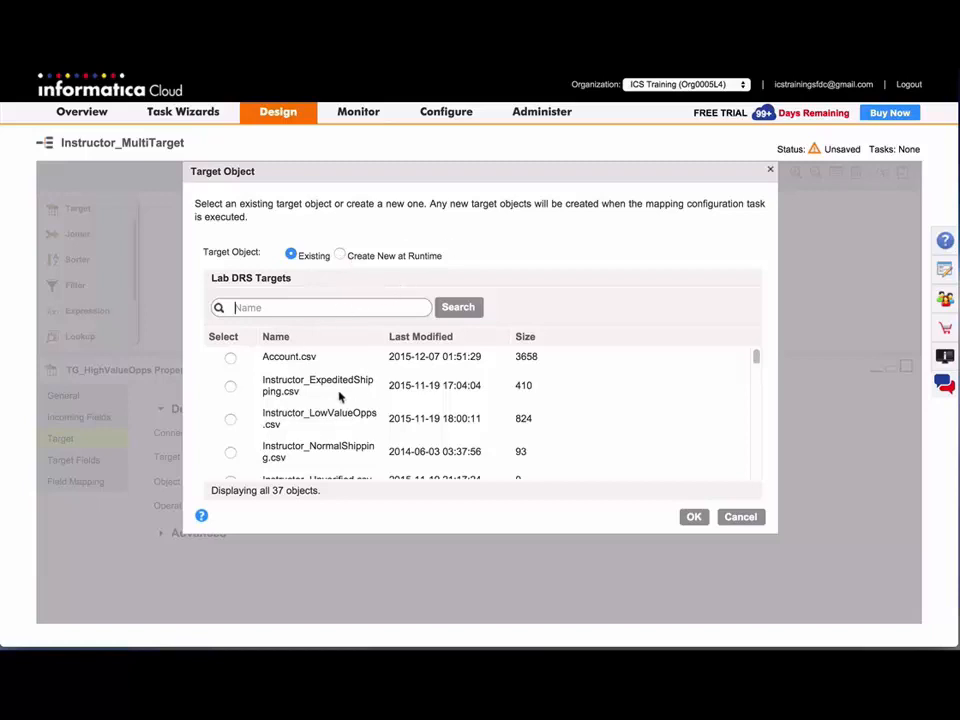
Set the target object to a runtime-created file Instructor_HighValueOpps.csv.
left_click(340, 256)
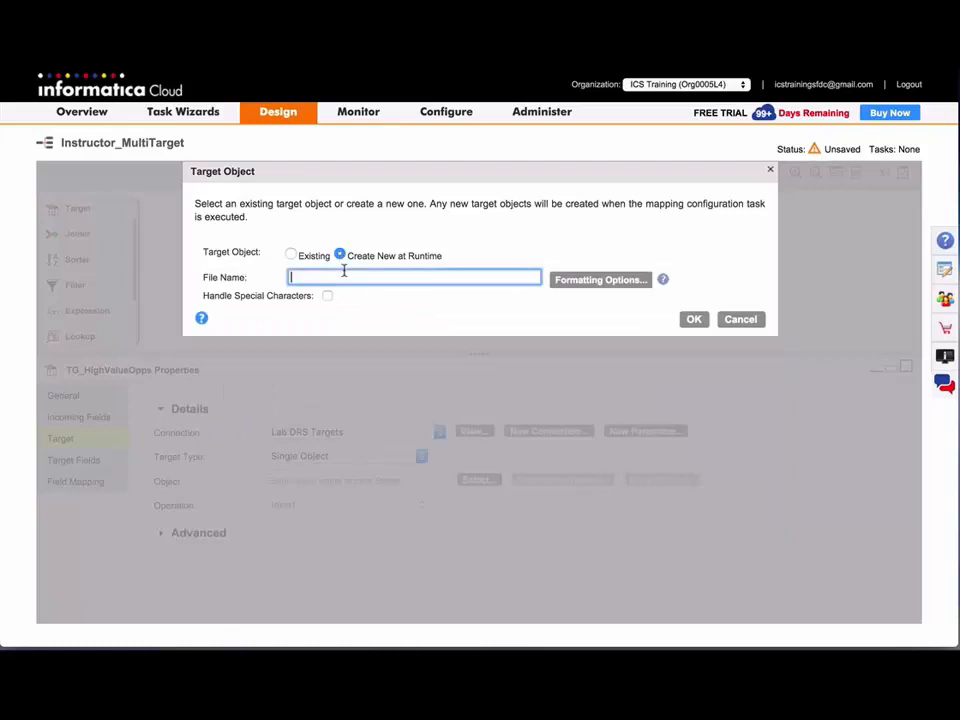
type("Instructor_High")
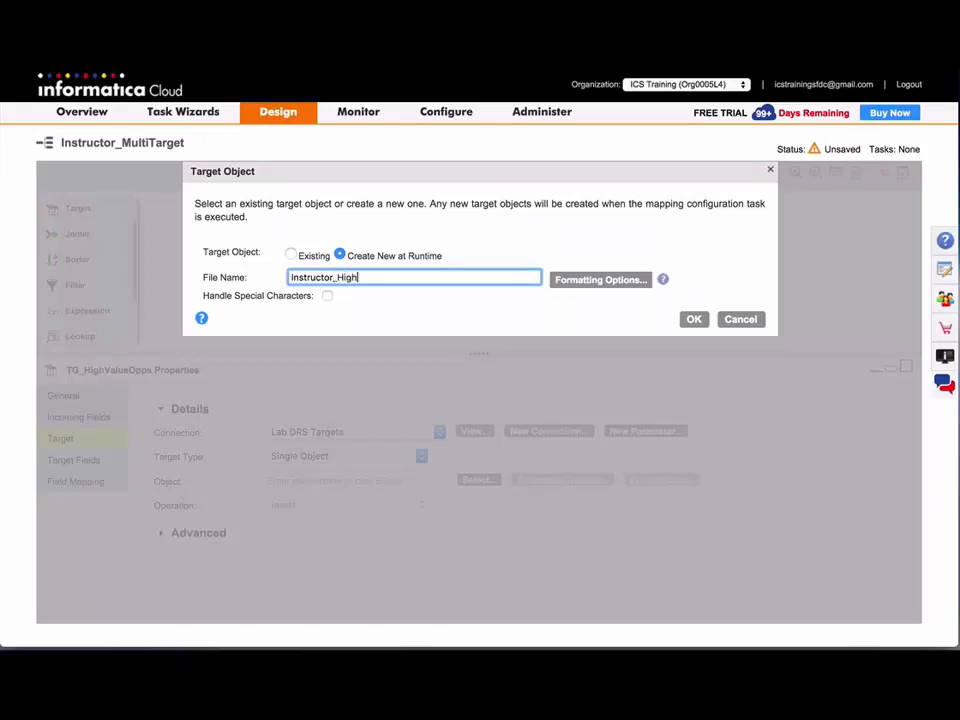
type("ValueOpps.csv")
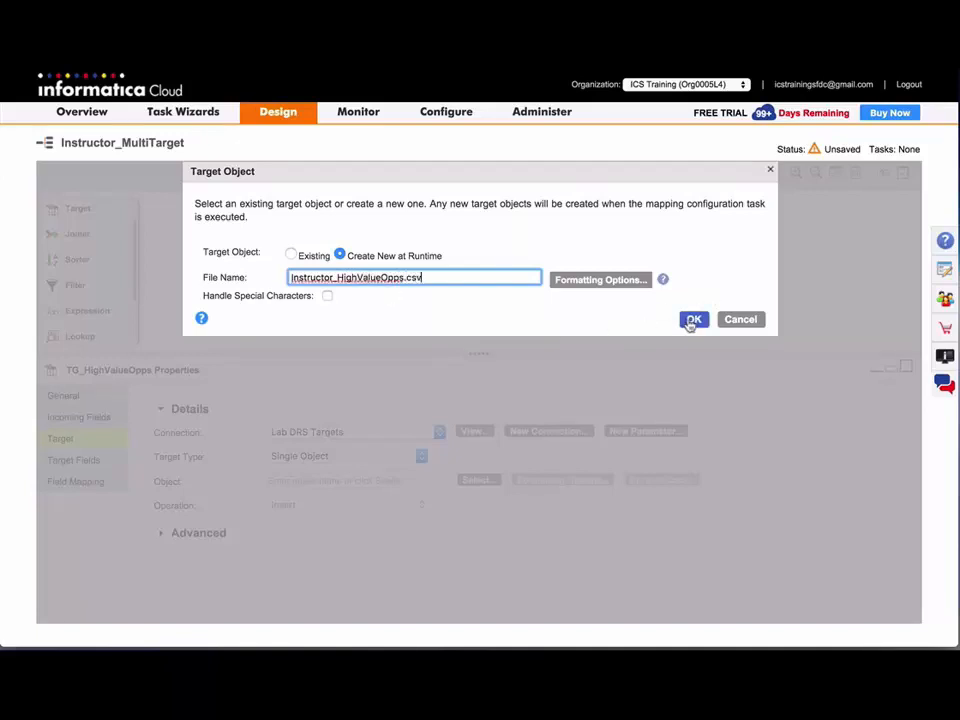
left_click(692, 320)
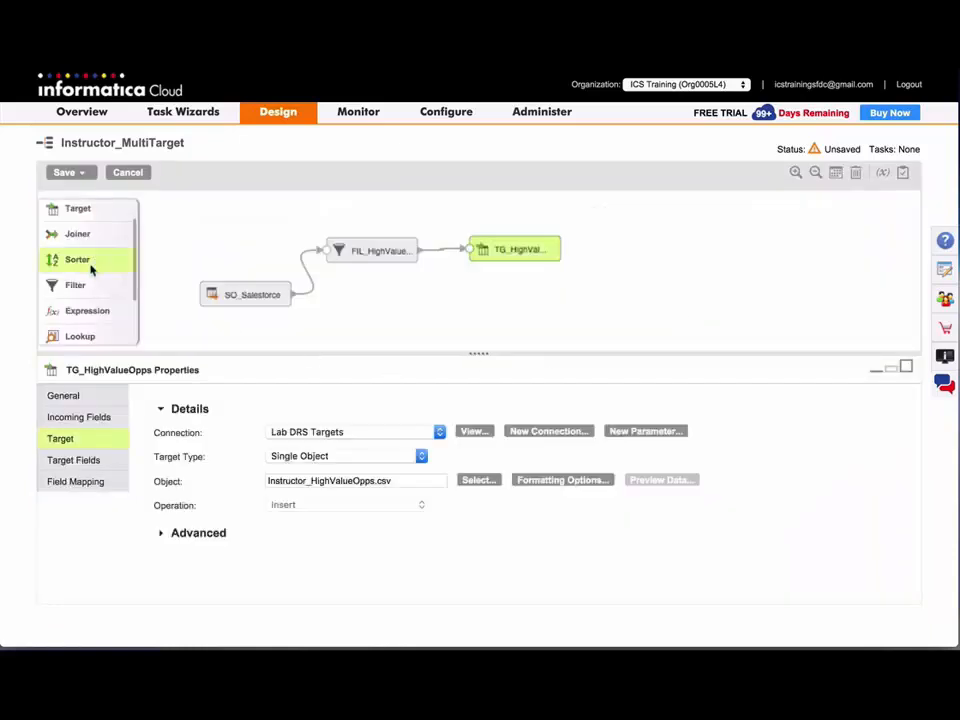
Save and Continue so the mapping validates as Valid.
left_click(70, 172)
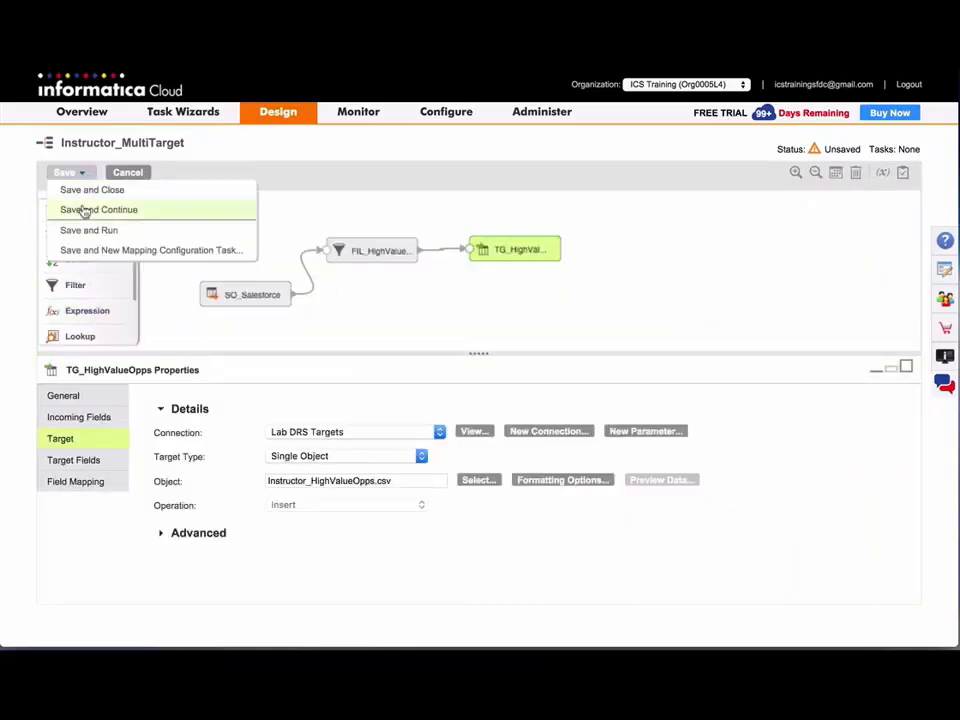
left_click(98, 210)
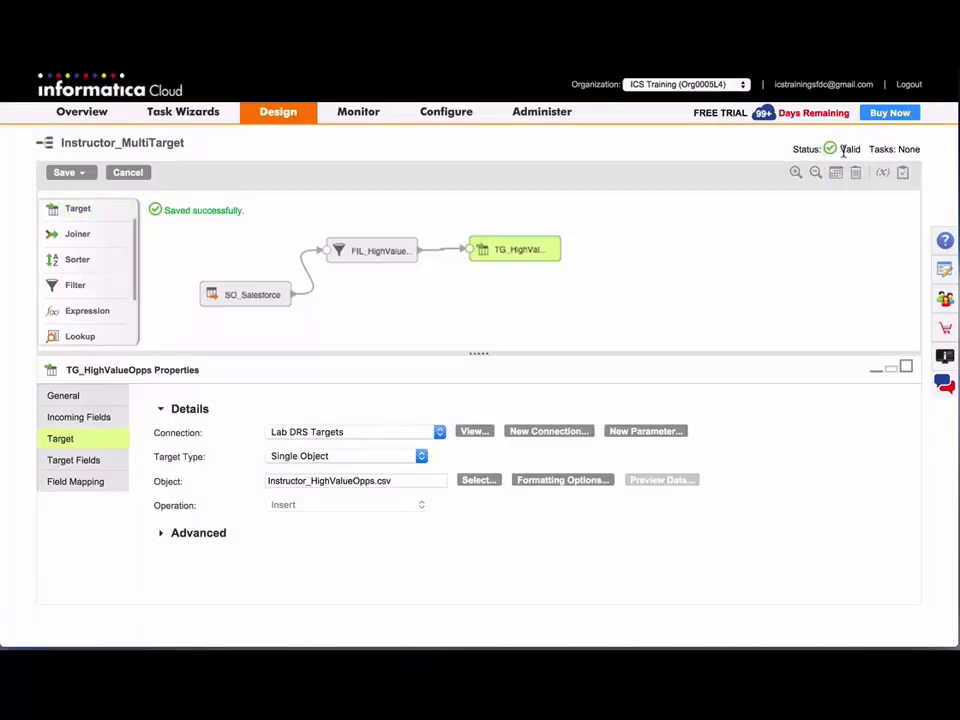
mouse_move(496, 180)
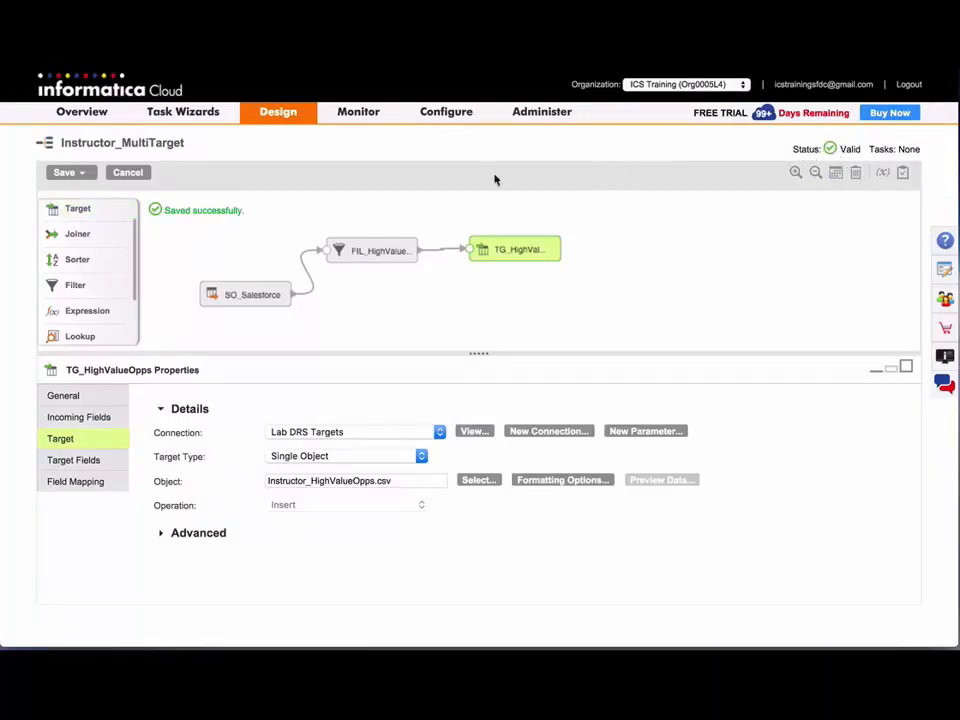
left_click(70, 172)
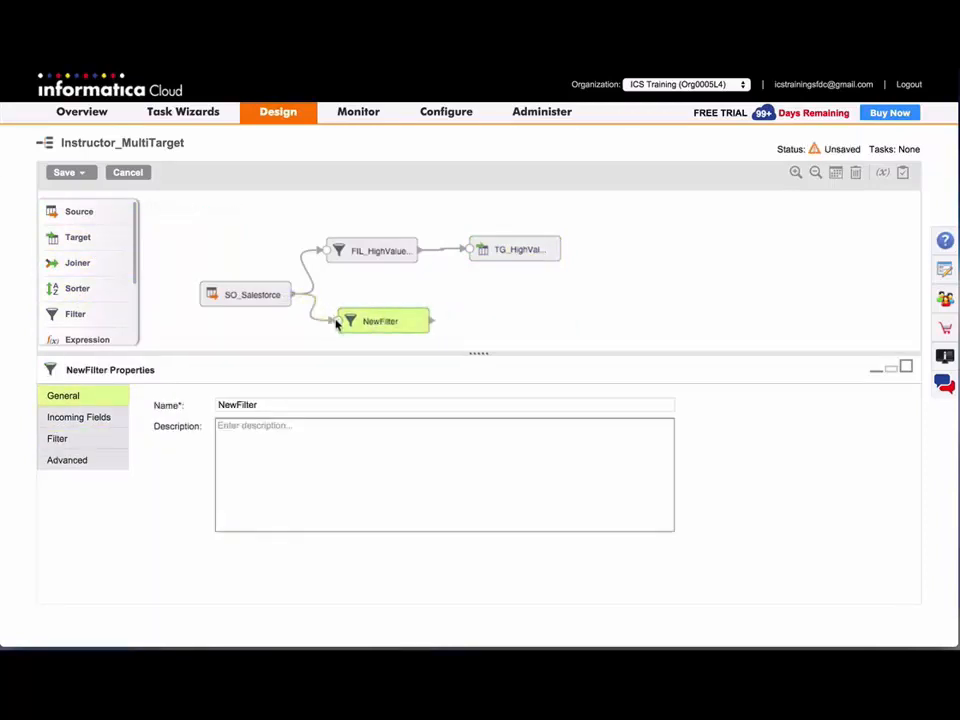
Rename the second filter FIL_LowValueOpps with condition Amount < 10000.
type("Fil")
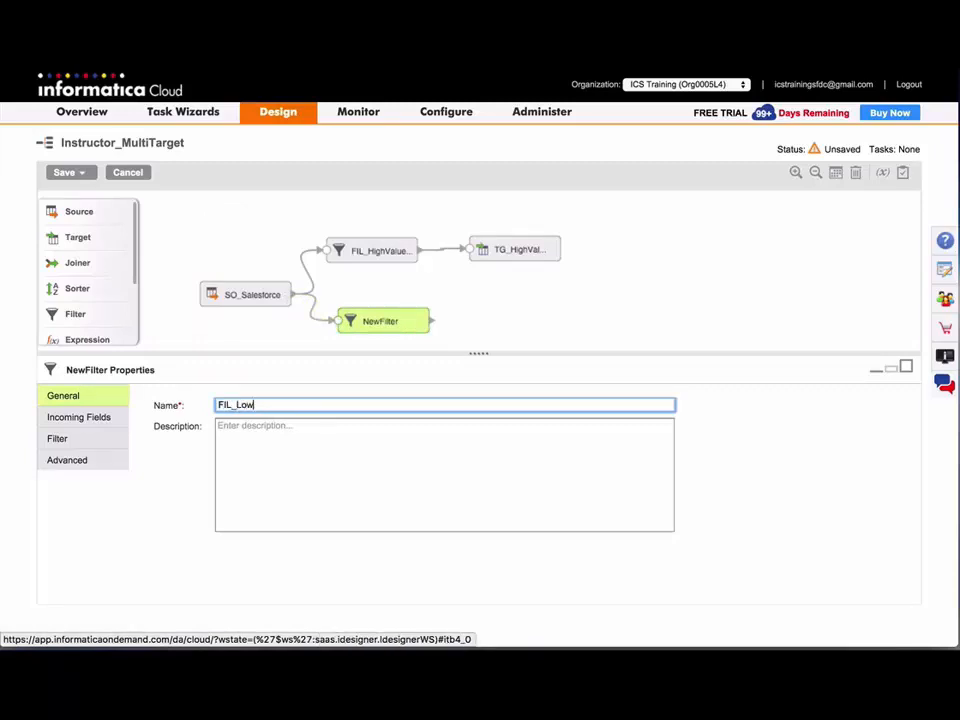
type("ValueOo")
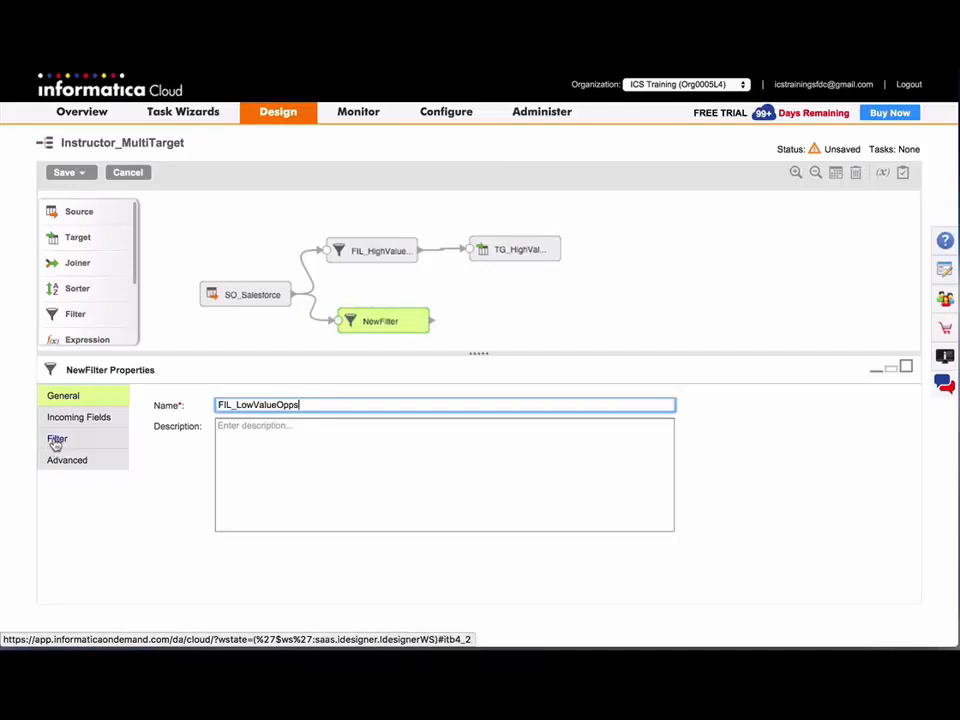
left_click(56, 438)
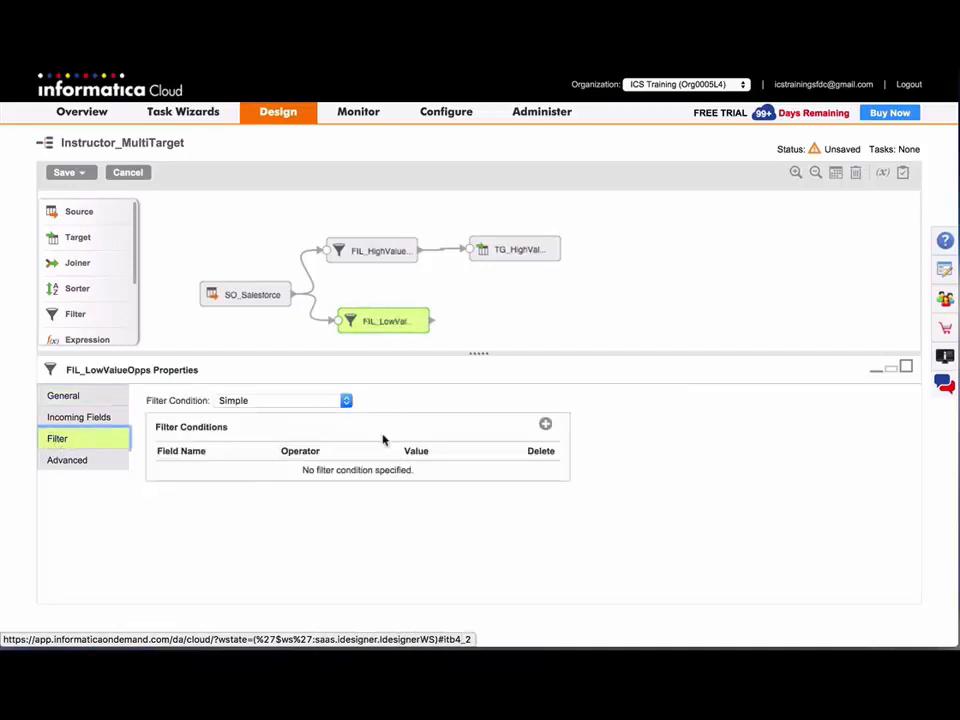
left_click(544, 424)
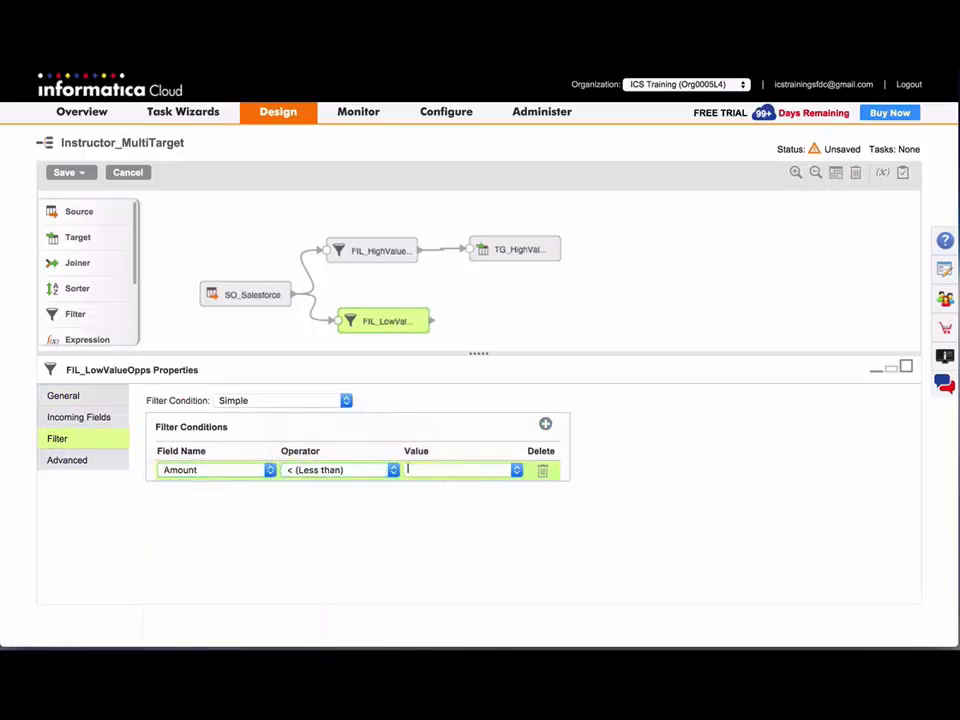
type("10000")
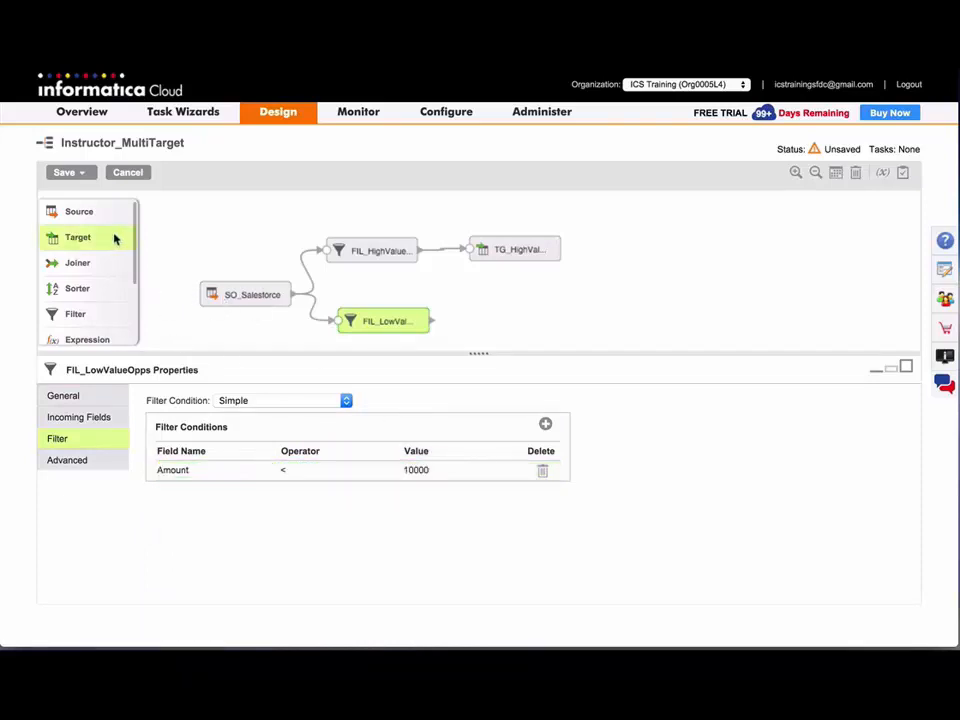
Add target TG_LowValueOpps after FIL_LowValueOpps and begin choosing its target object.
left_click_drag(78, 236, 532, 278)
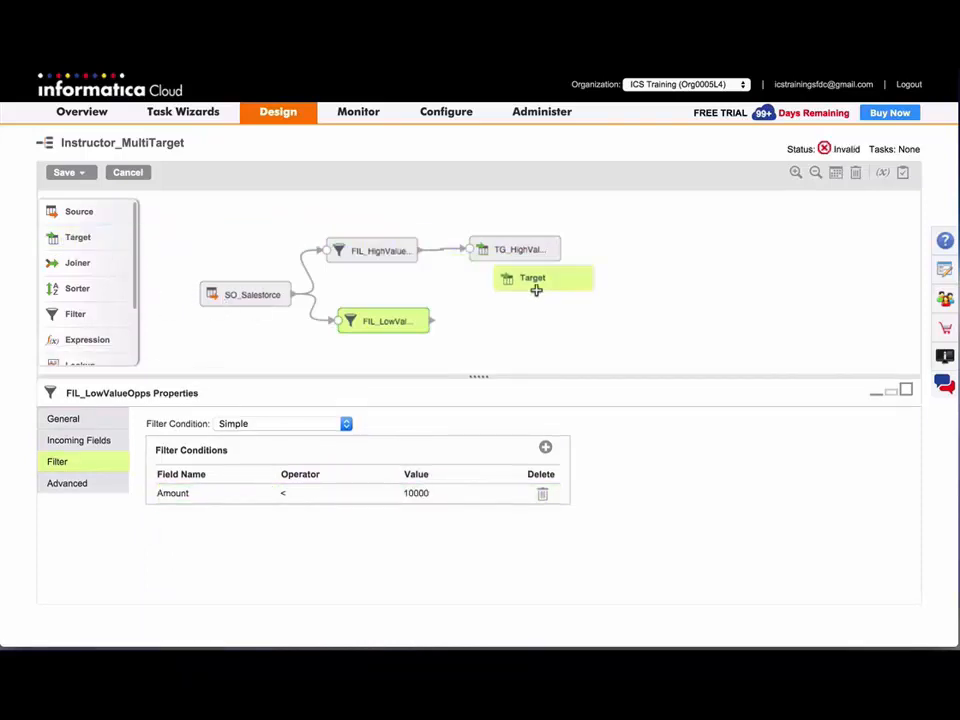
left_click(536, 284)
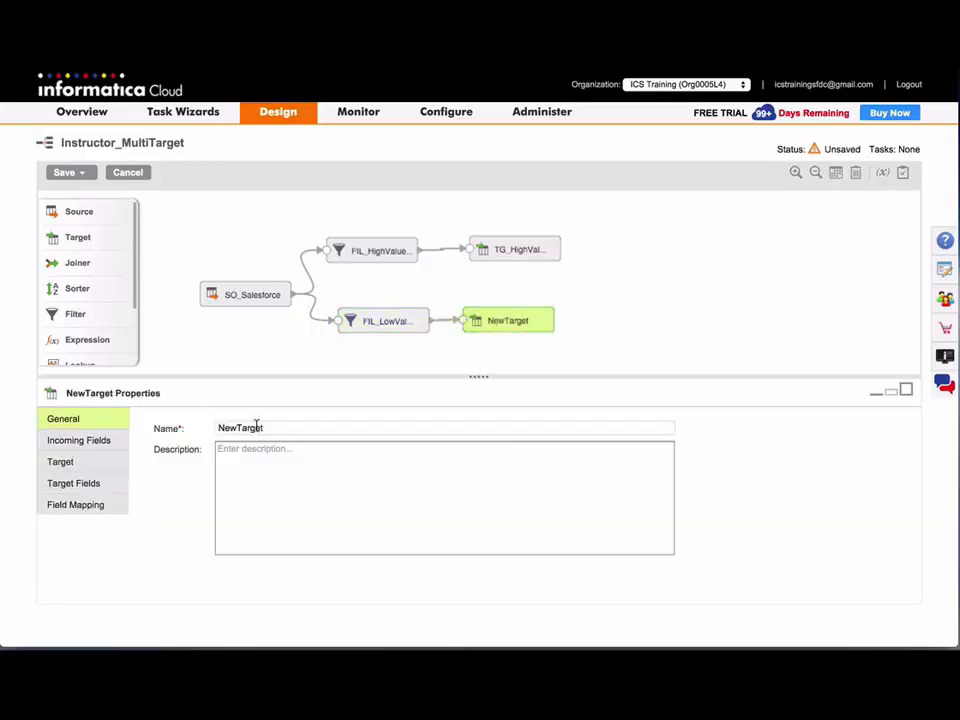
type("TG_LowValueOpps")
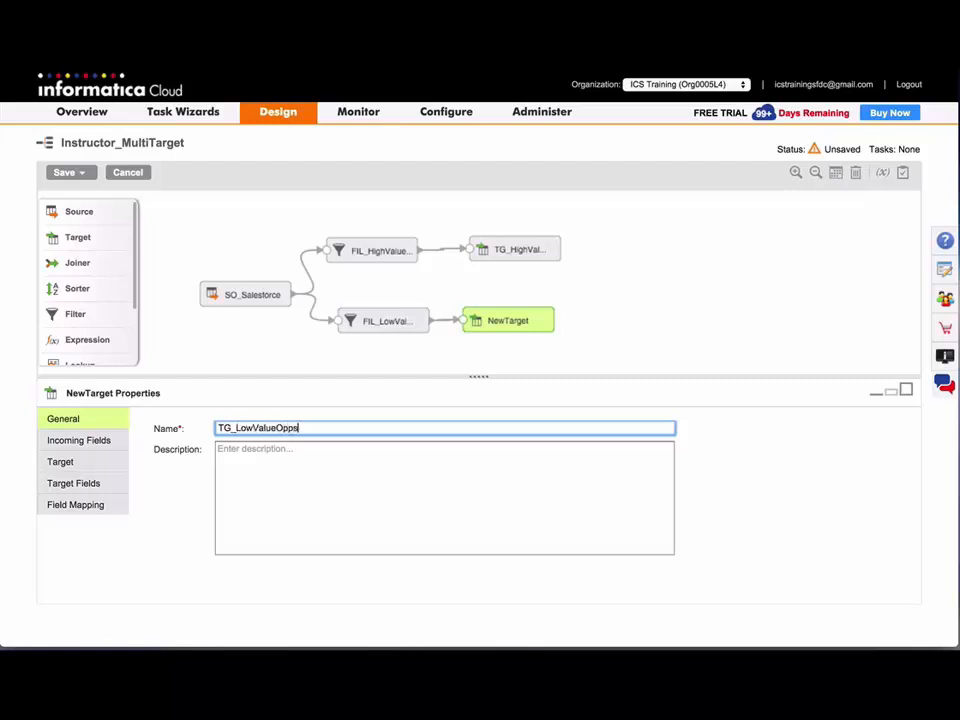
left_click(60, 460)
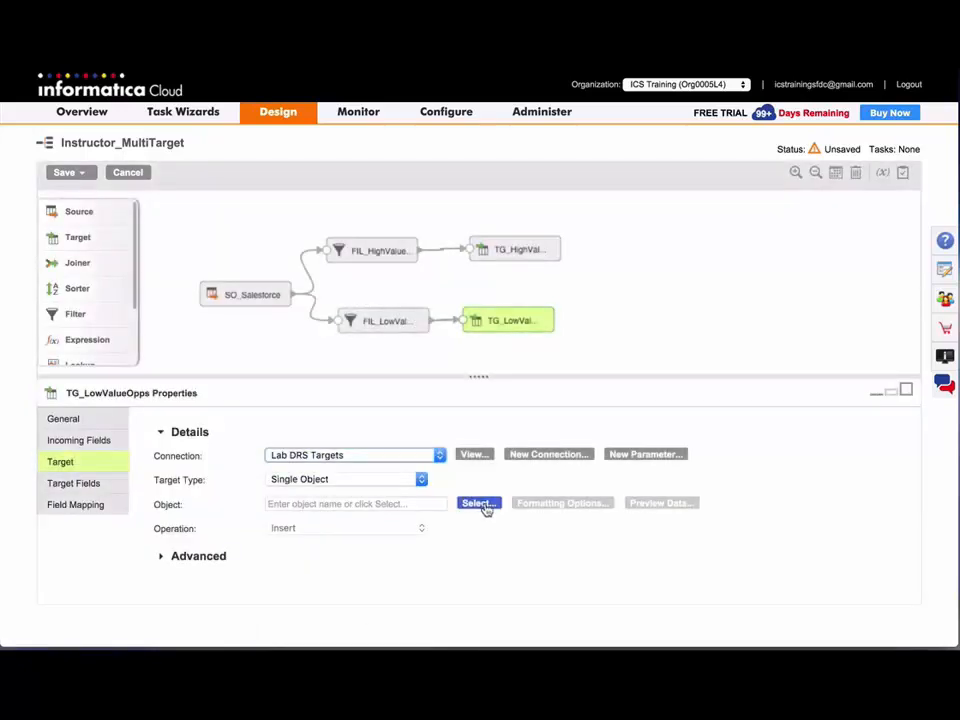
left_click(476, 504)
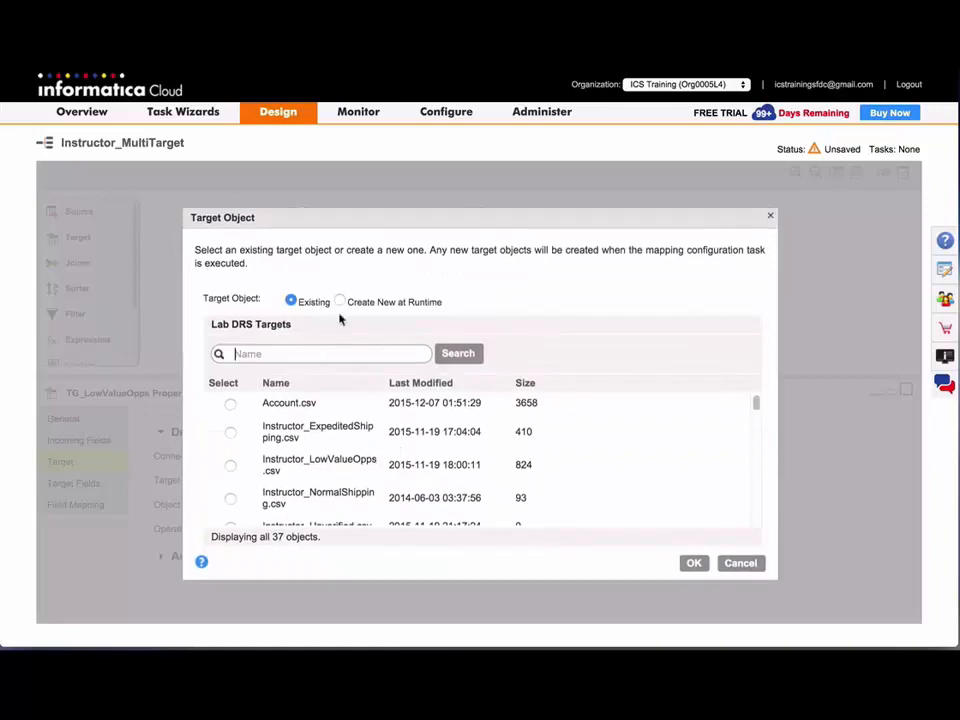
Create a new runtime target file named Instructor_LowValueOpportunities.csv for TG_LowValueOpps and save the mapping.
left_click(340, 300)
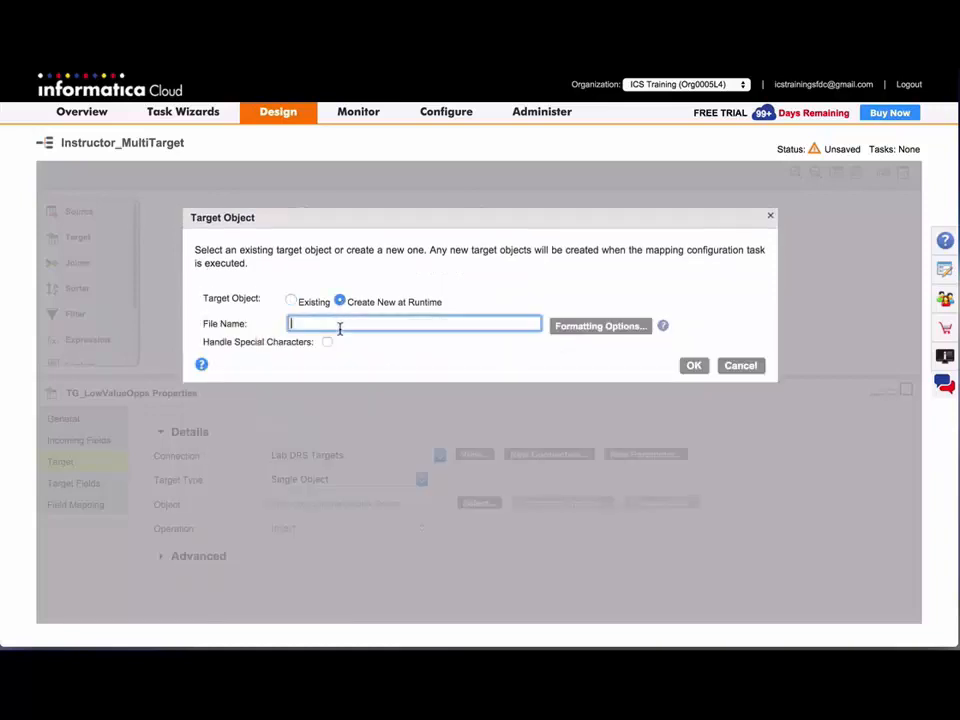
type("Instructor_LowValueOpps.cs")
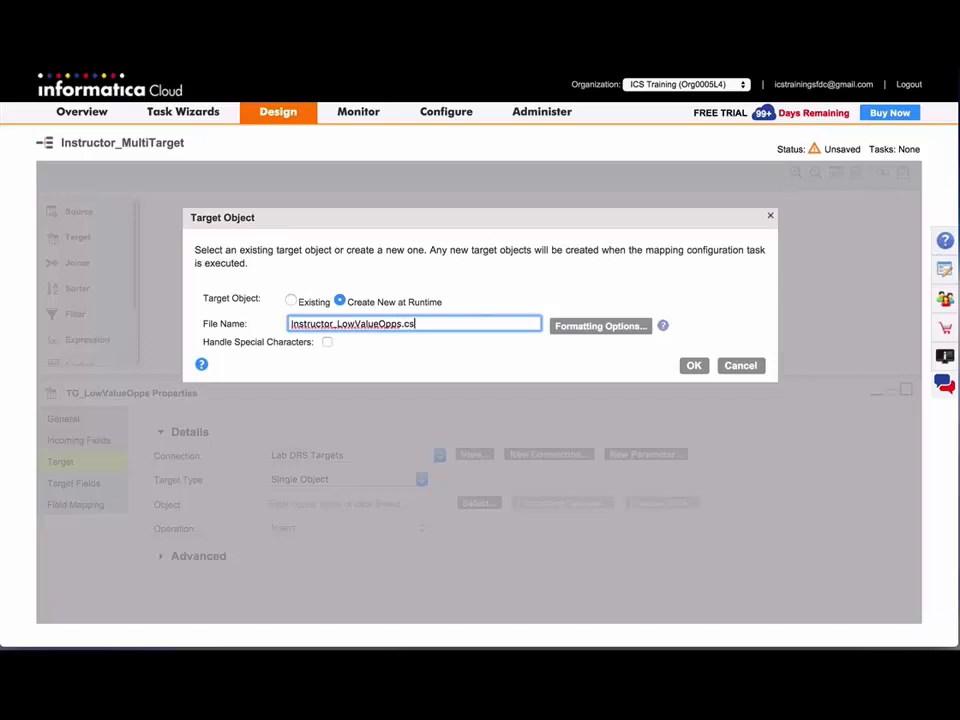
left_click(692, 364)
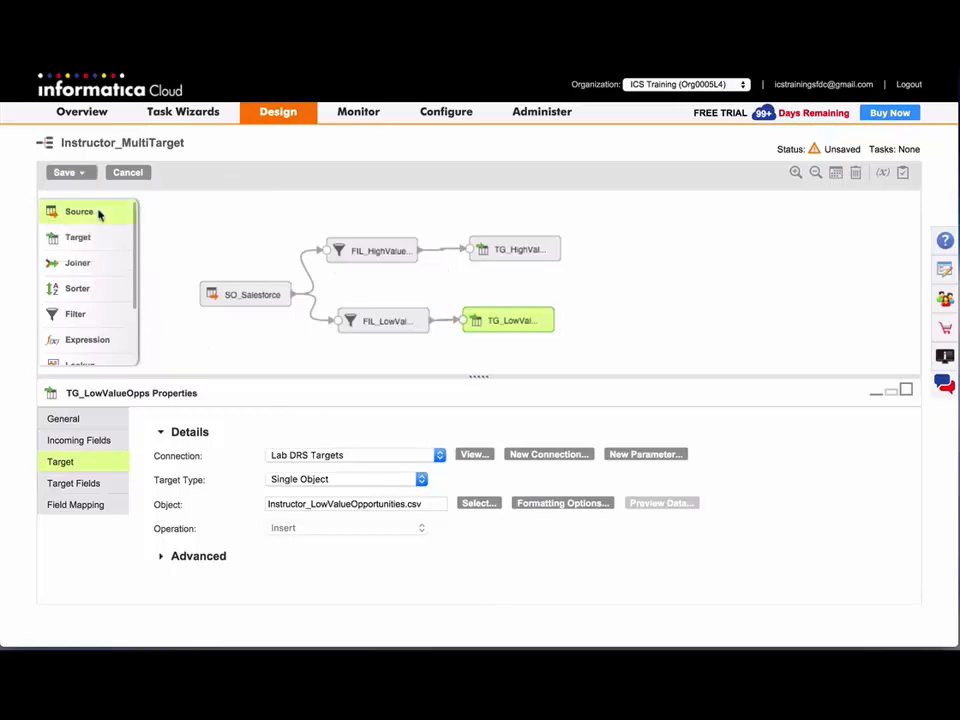
left_click(64, 172)
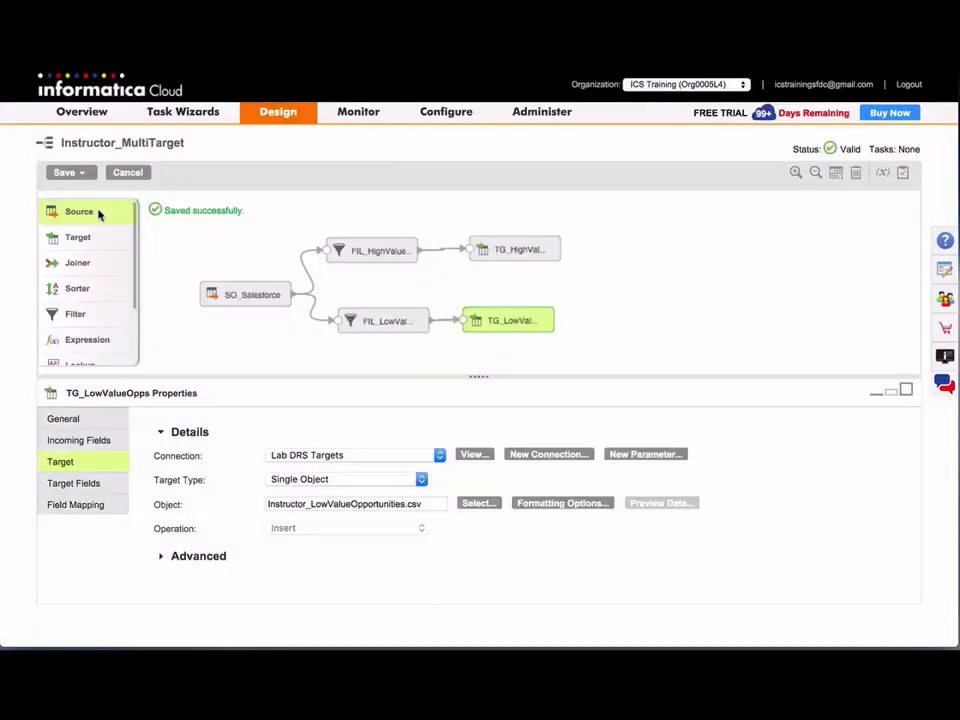
mouse_move(234, 192)
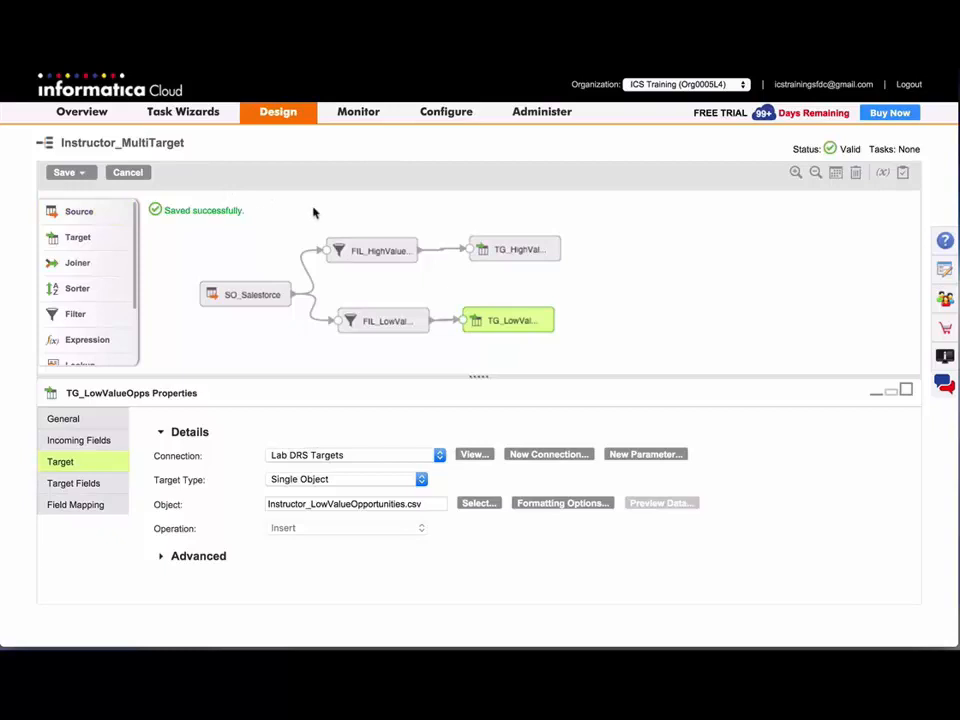
mouse_move(396, 216)
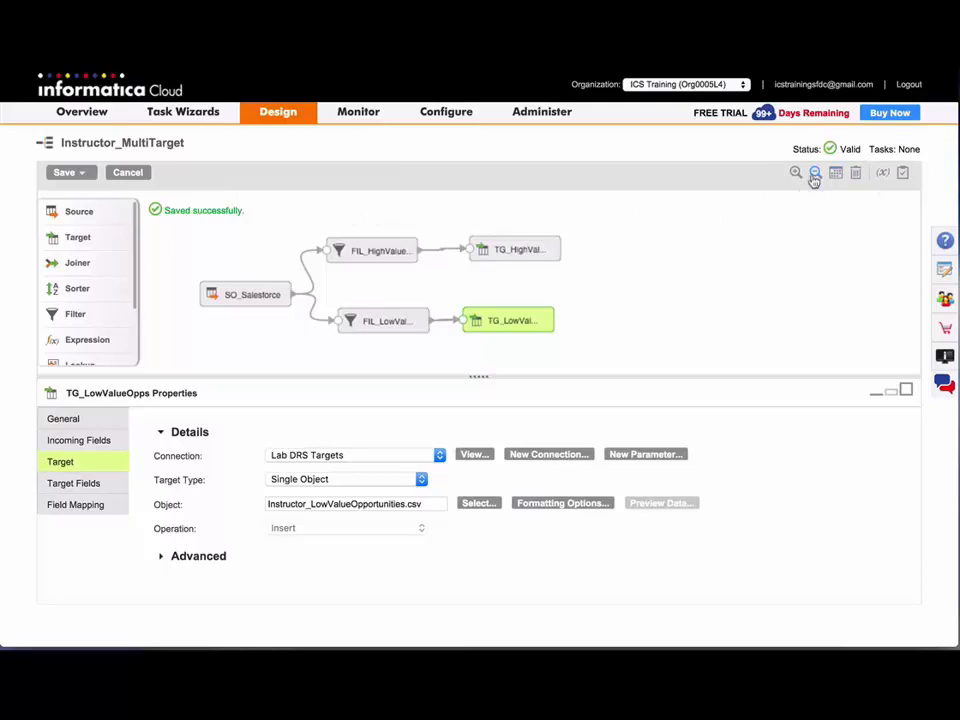
Choose Save and Run for the Instructor_MultiTarget mapping.
left_click(68, 172)
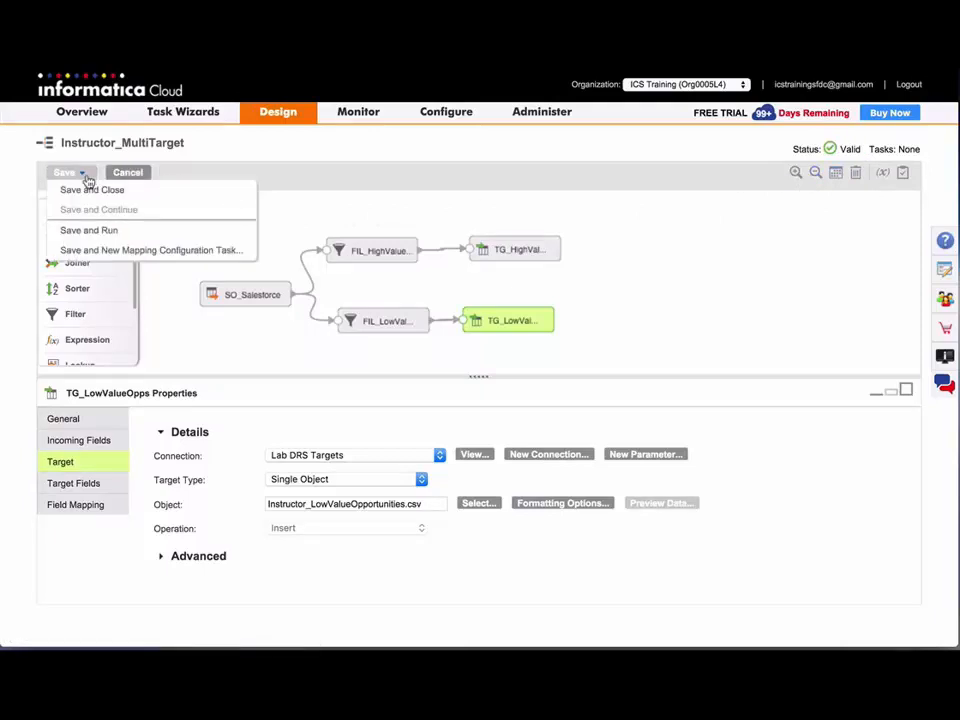
mouse_move(88, 230)
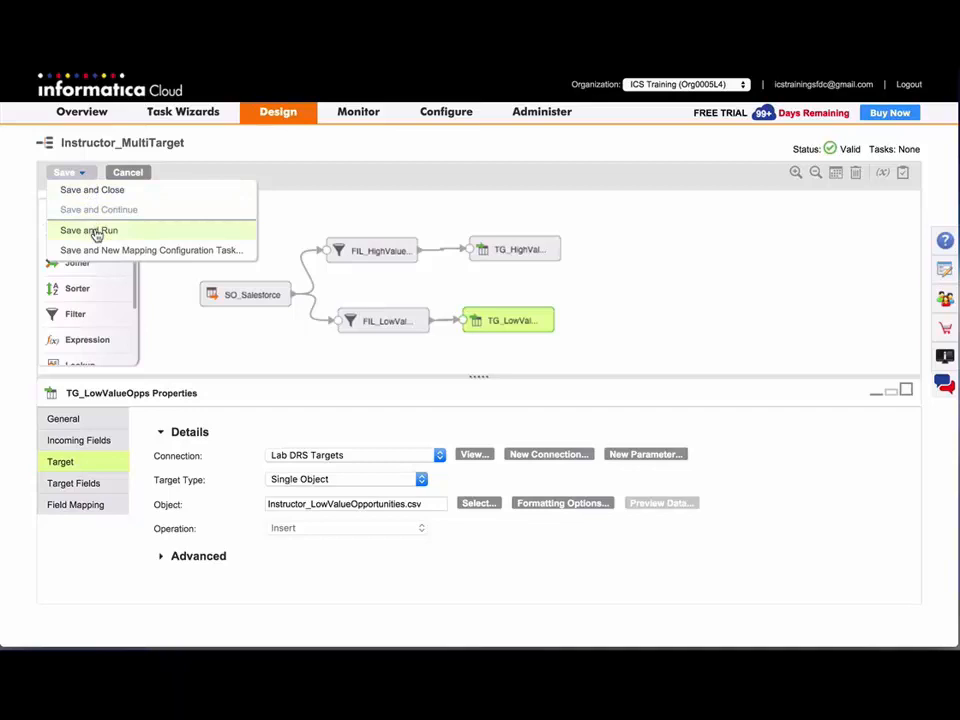
mouse_move(150, 250)
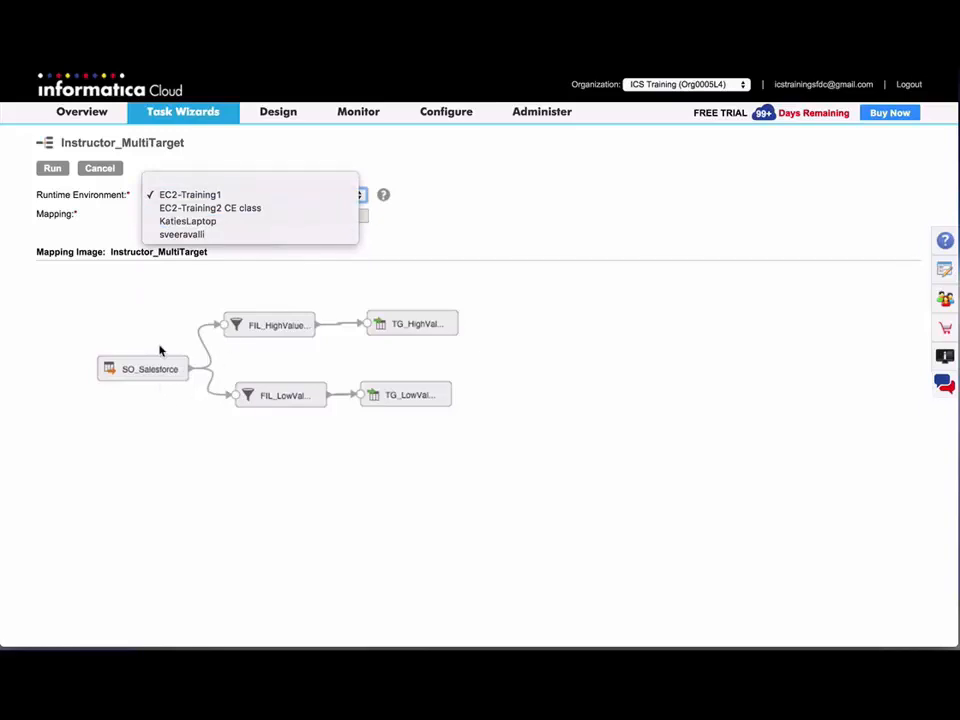
Run the mapping on the EC2-Training1 runtime environment and acknowledge the background run notice.
left_click(188, 194)
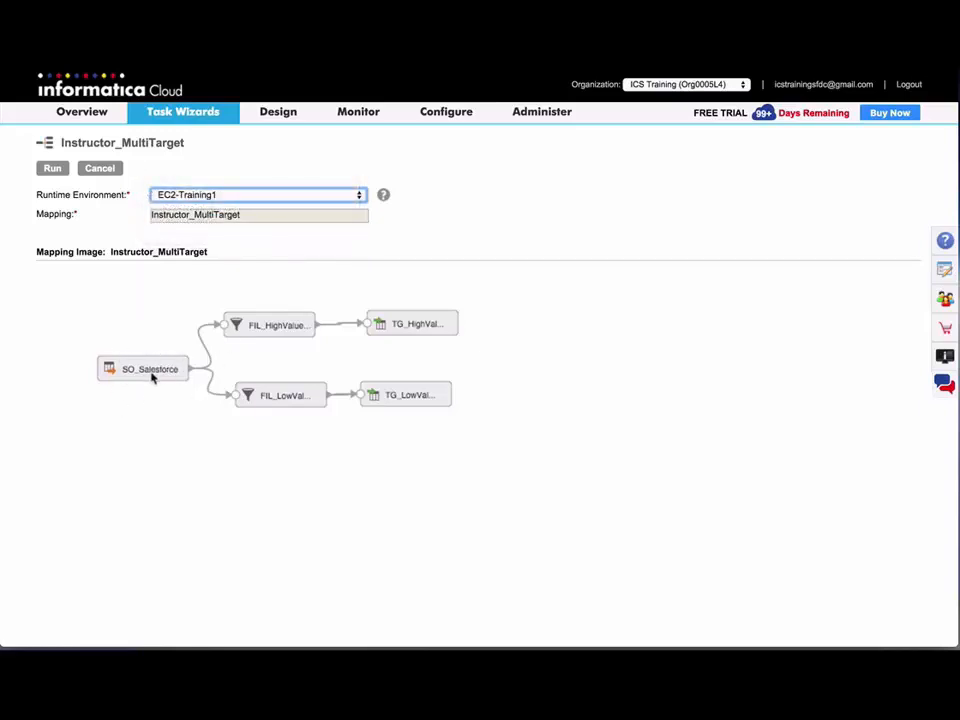
mouse_move(404, 384)
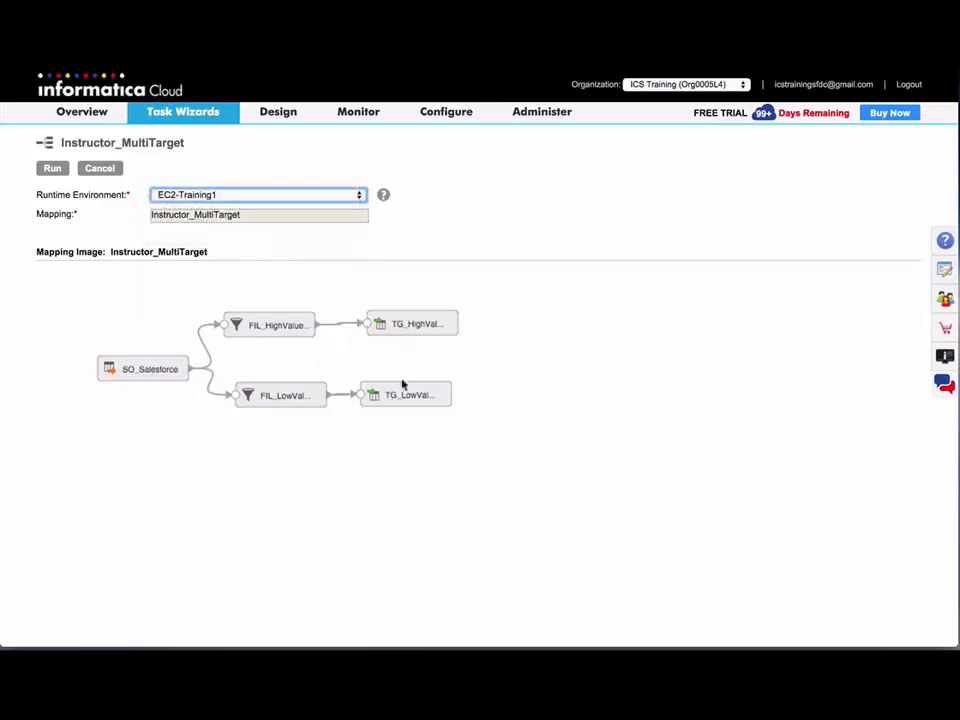
mouse_move(404, 412)
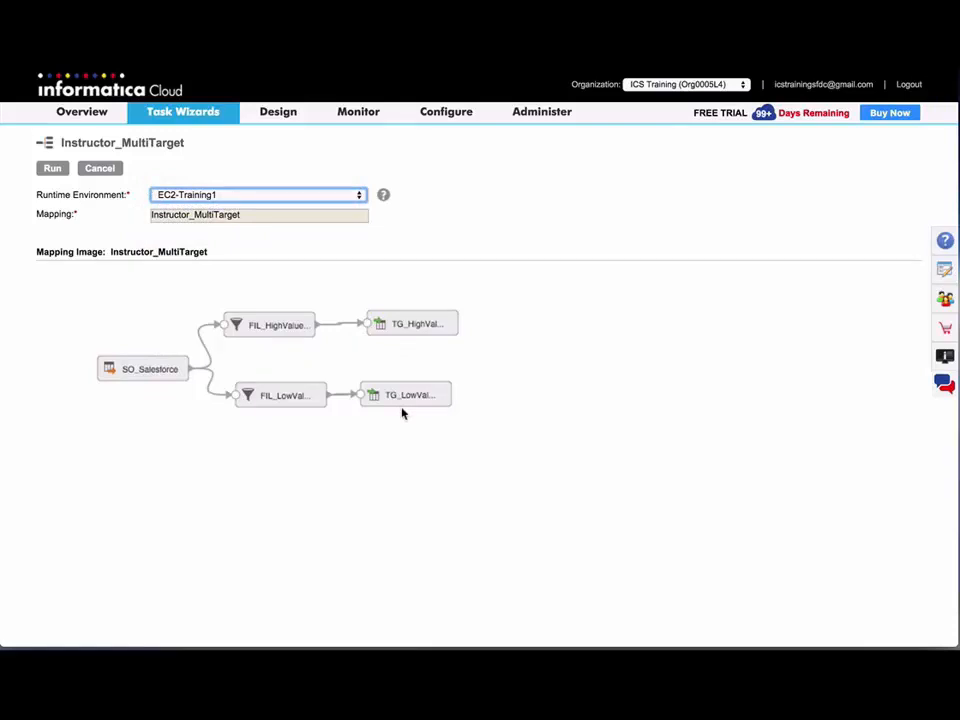
mouse_move(408, 418)
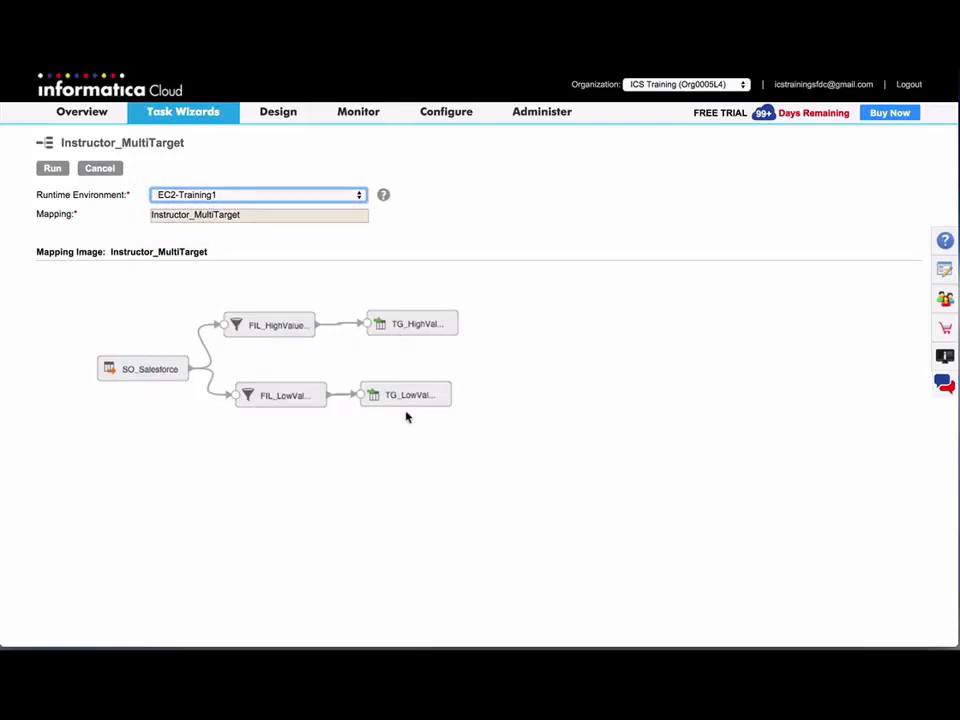
mouse_move(412, 340)
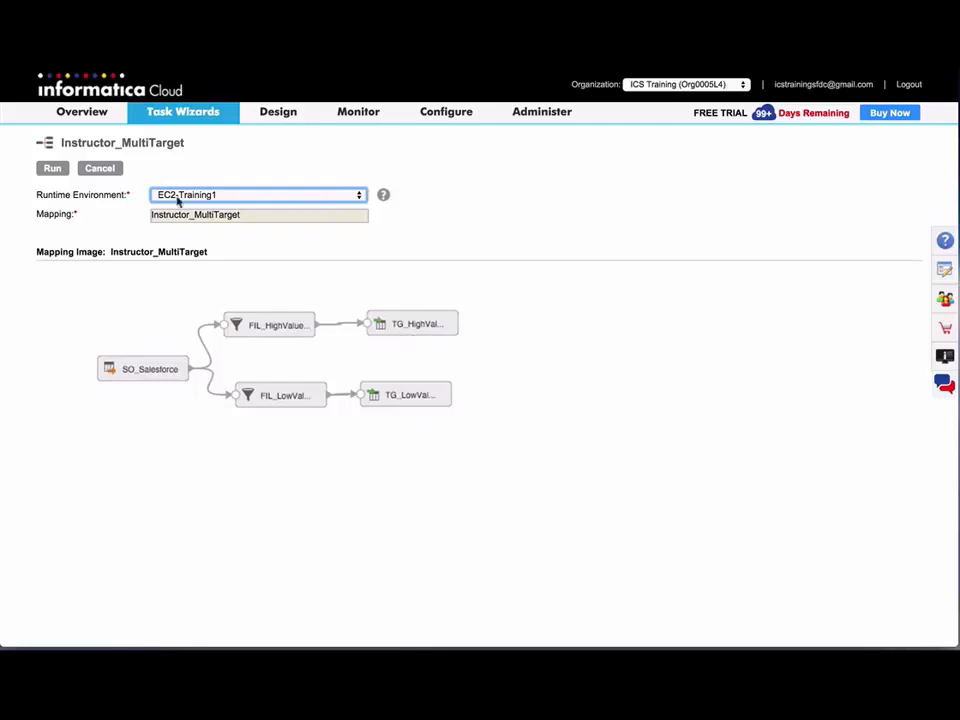
left_click(52, 168)
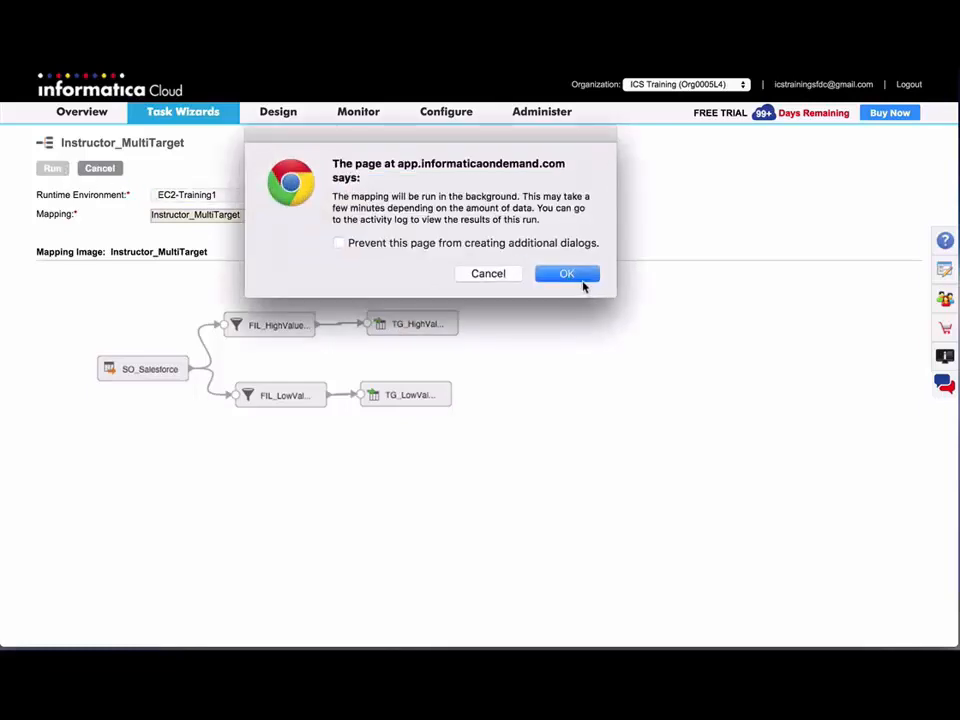
left_click(568, 272)
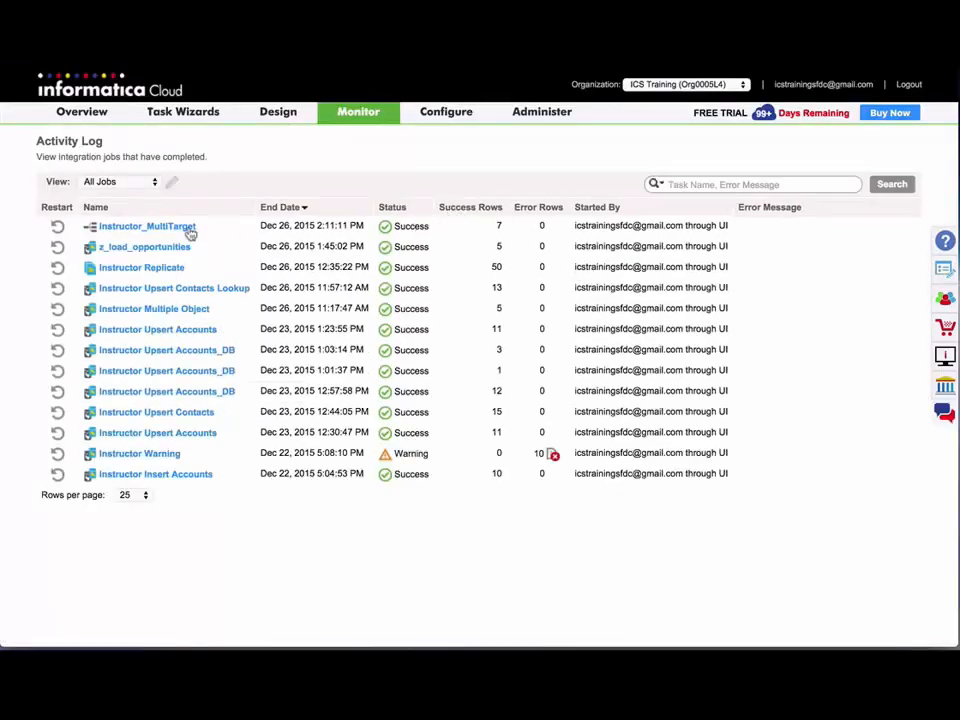
View the Instructor_MultiTarget job details from the Activity Log showing Success with 7 source rows.
left_click(148, 226)
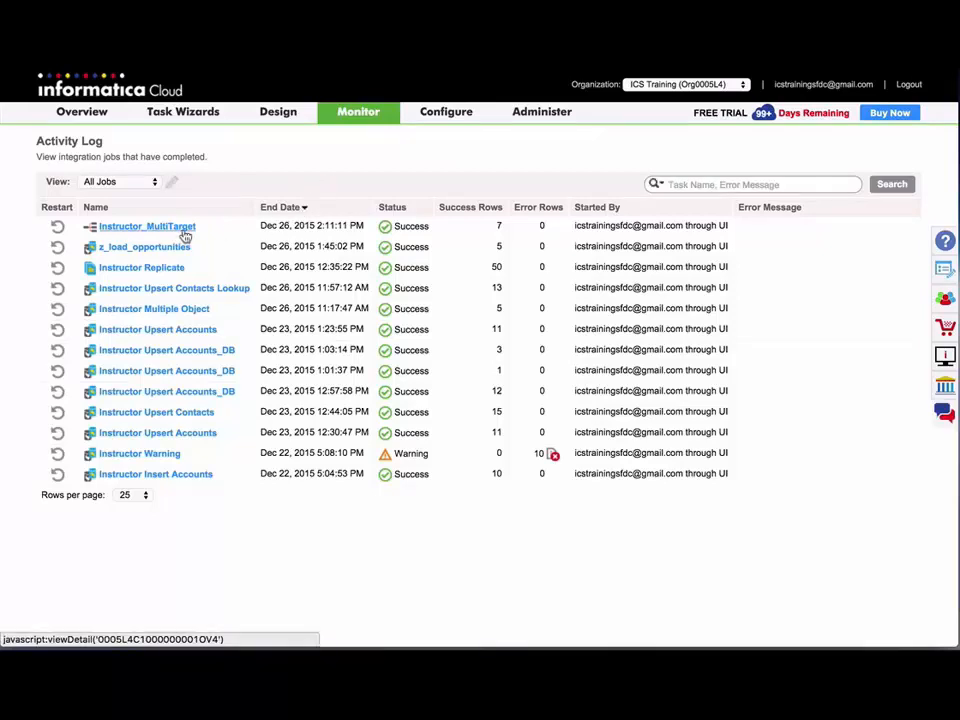
left_click(148, 226)
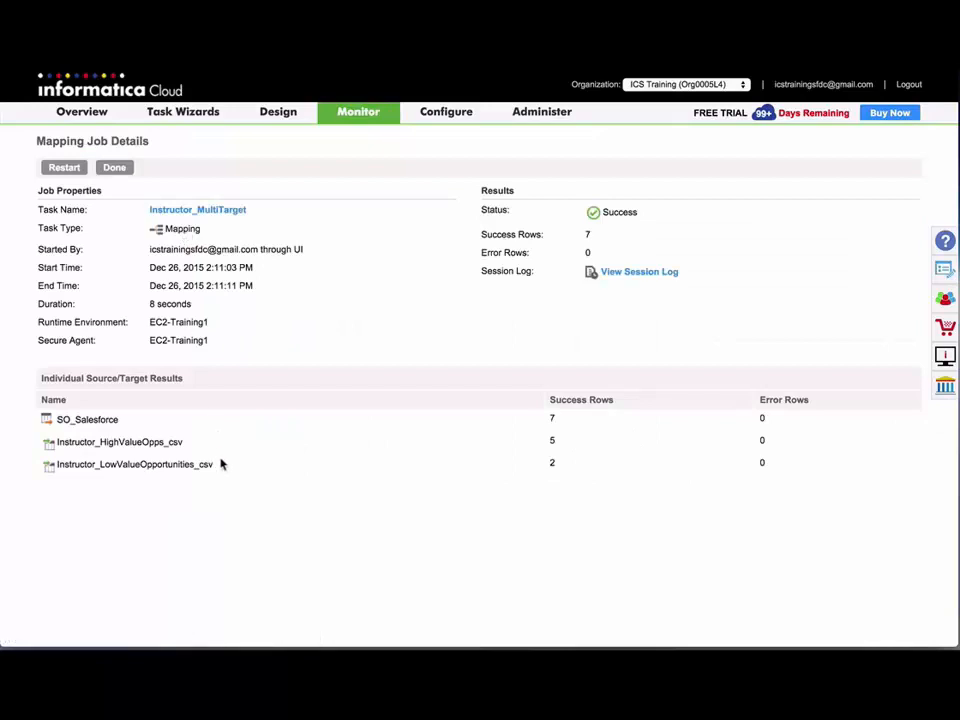
mouse_move(590, 462)
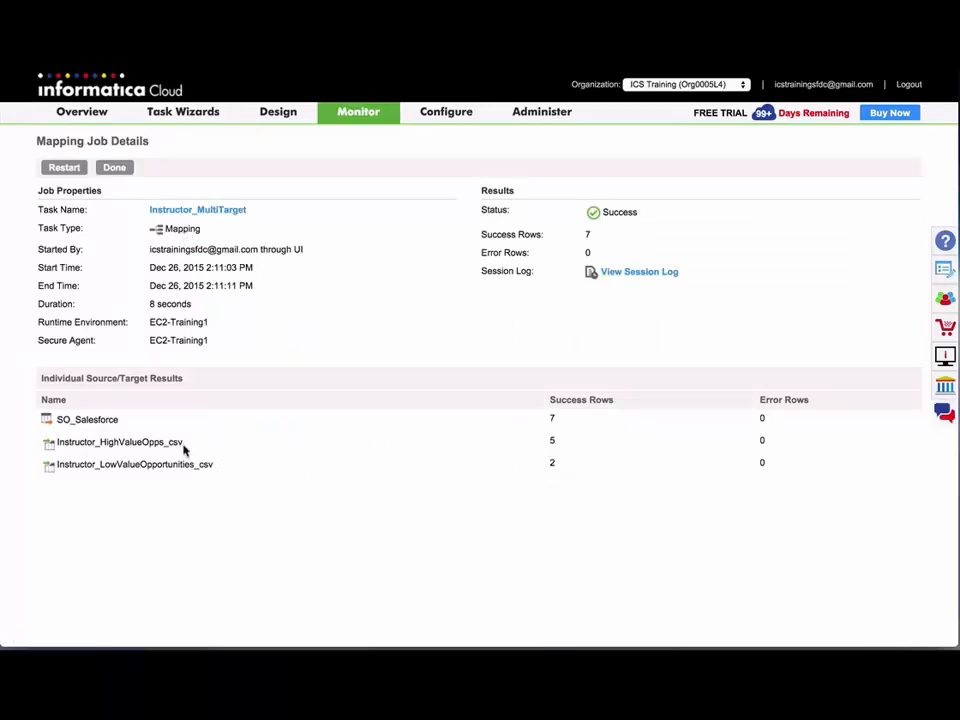
mouse_move(220, 474)
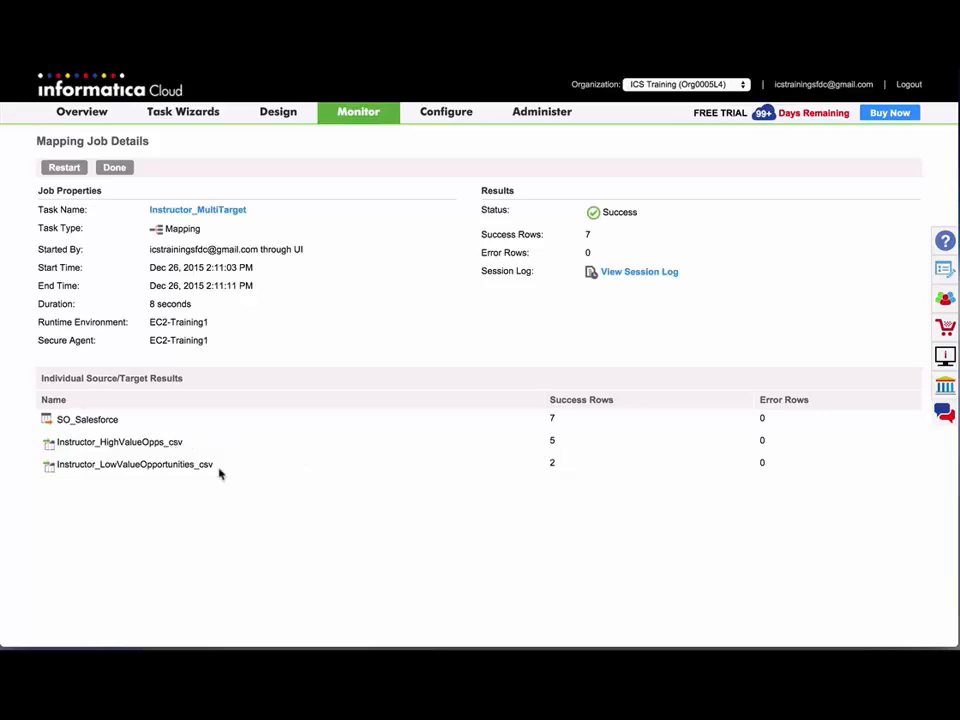